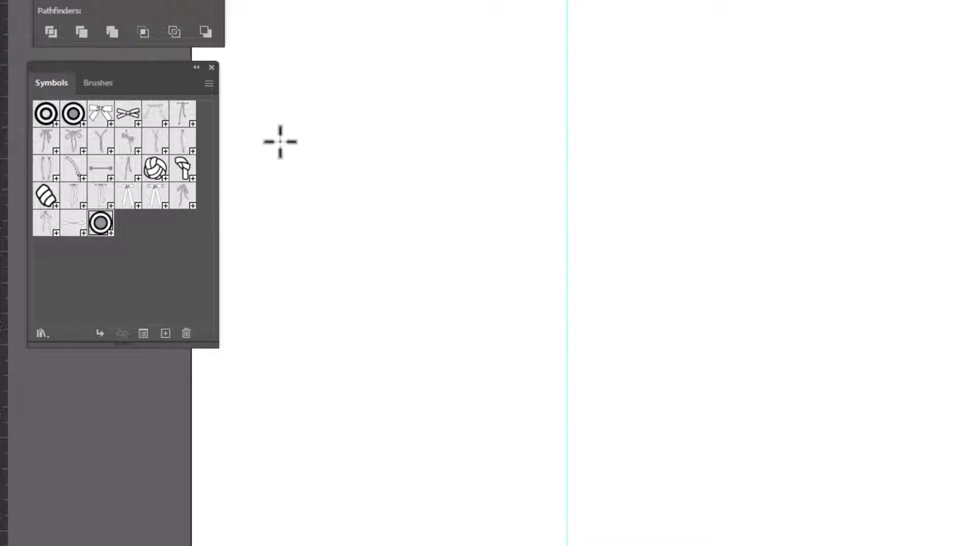
# Step: Draw a tall narrow rectangle left of the centre guide and mirror a vertical copy rightward
pyautogui.moveTo(496, 90); pyautogui.dragTo(507, 238)
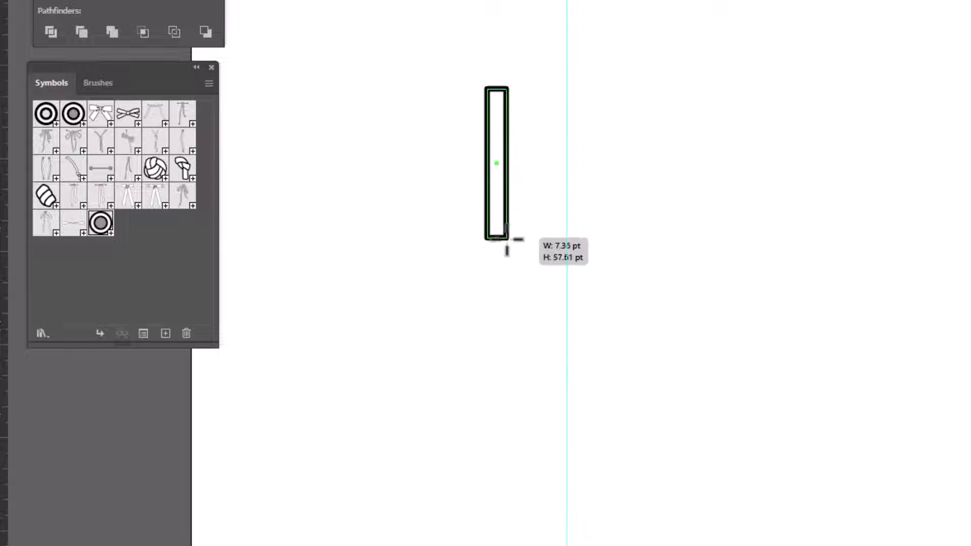
pyautogui.moveTo(507, 237); pyautogui.dragTo(557, 402)
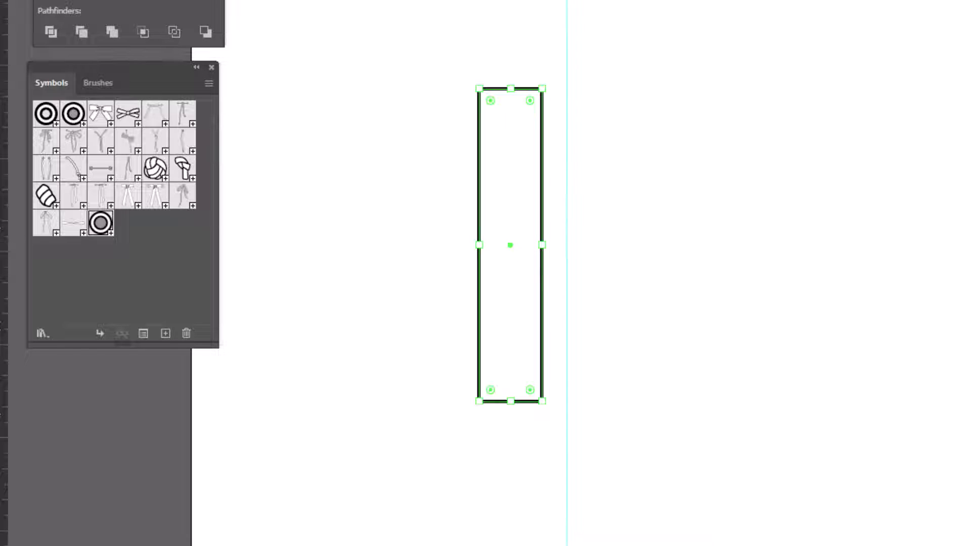
pyautogui.press('o')
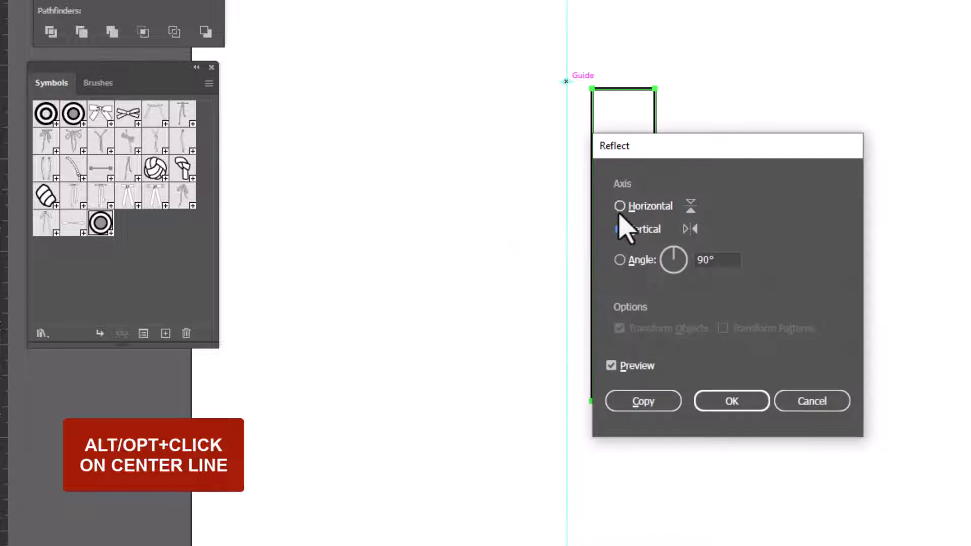
pyautogui.click(642, 400)
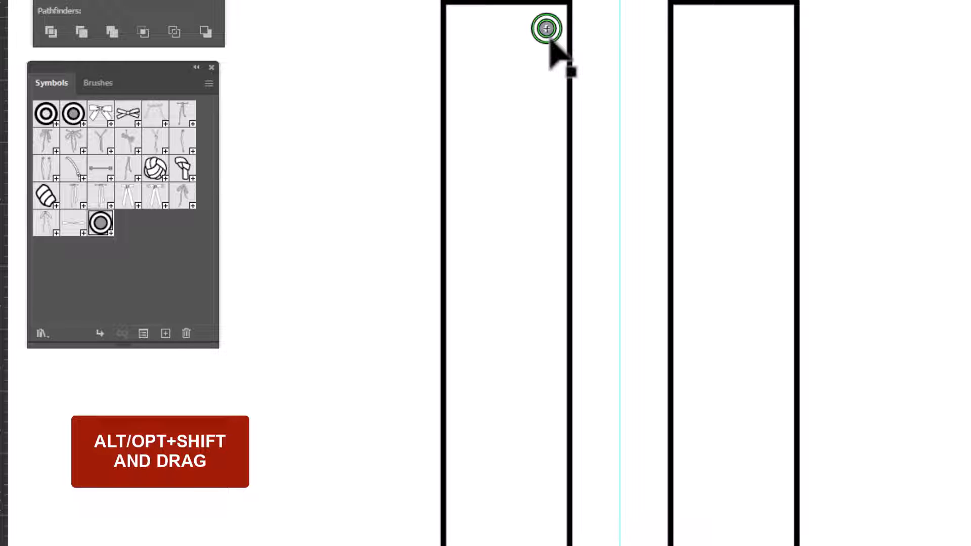
# Step: Drag an eyelet copy straight down and repeat with Ctrl+D to extend the column
pyautogui.moveTo(545, 30); pyautogui.dragTo(547, 109)
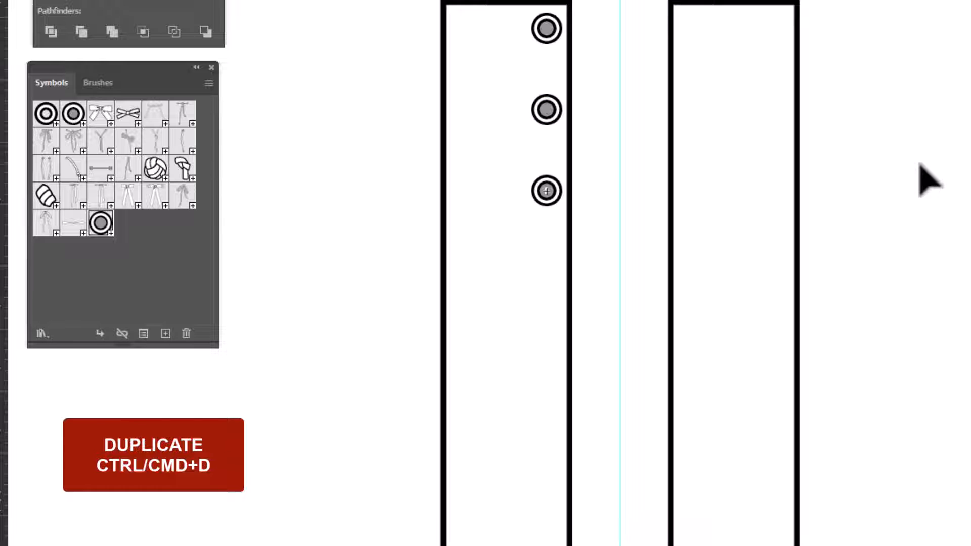
pyautogui.press('ctrl+d')
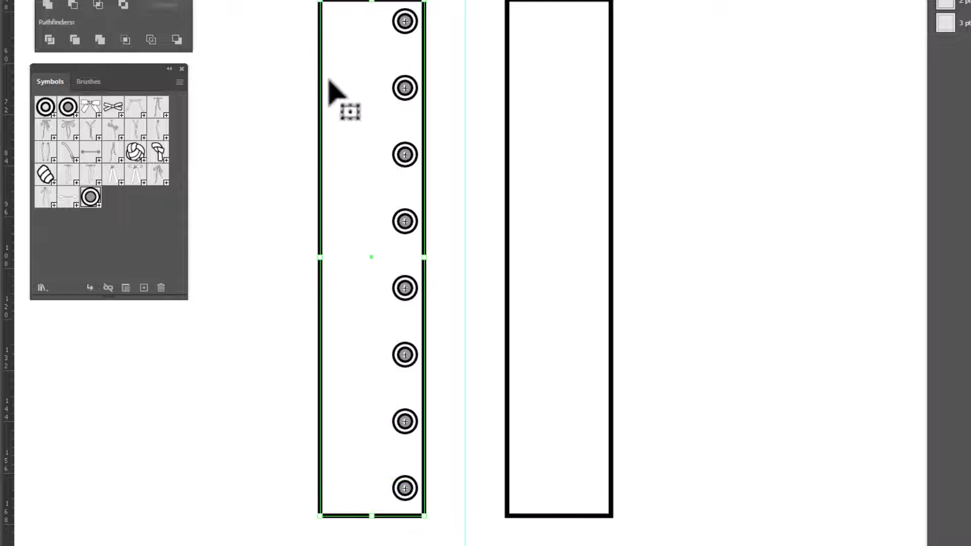
pyautogui.moveTo(353, 56)
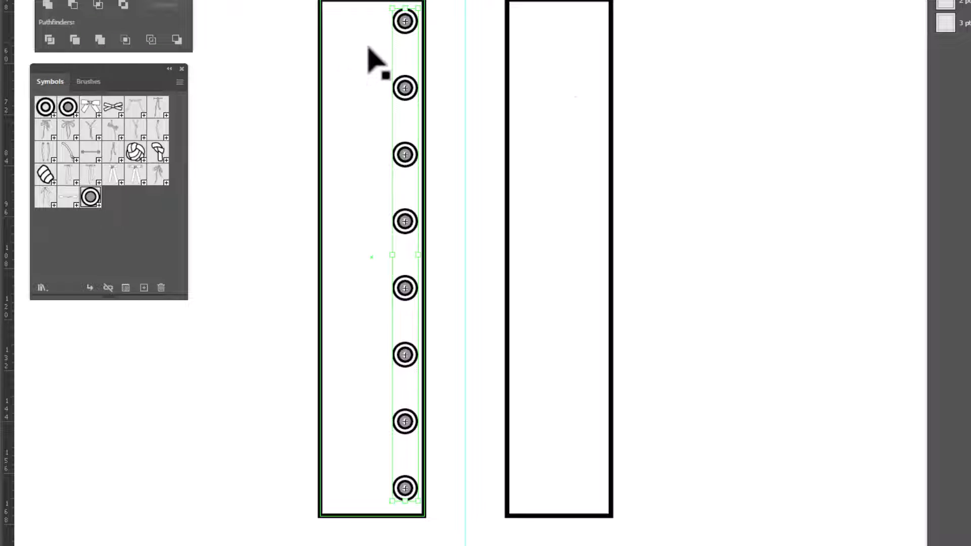
# Step: Group the eight eyelets and mirror a vertical copy across the centre guide onto the right bar
pyautogui.press('ctrl+g')
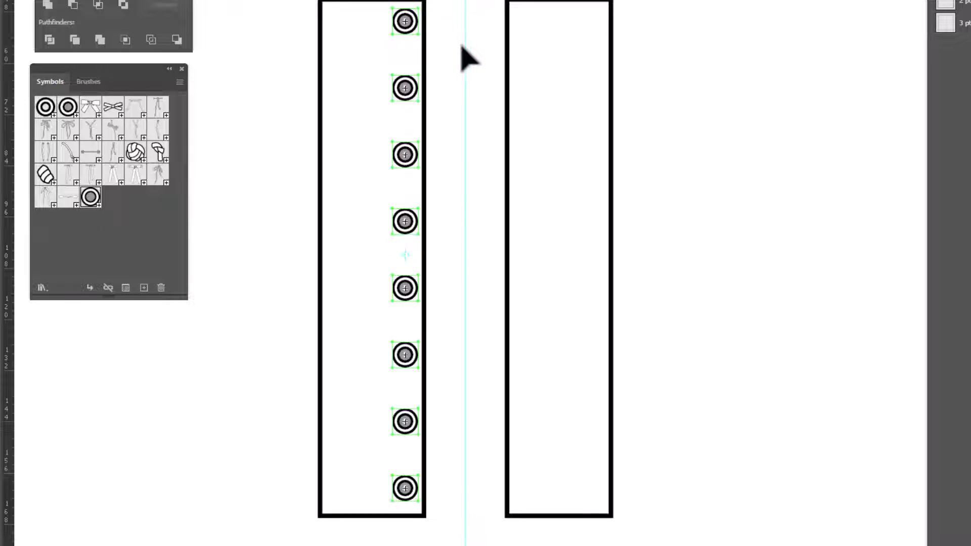
pyautogui.press('o')
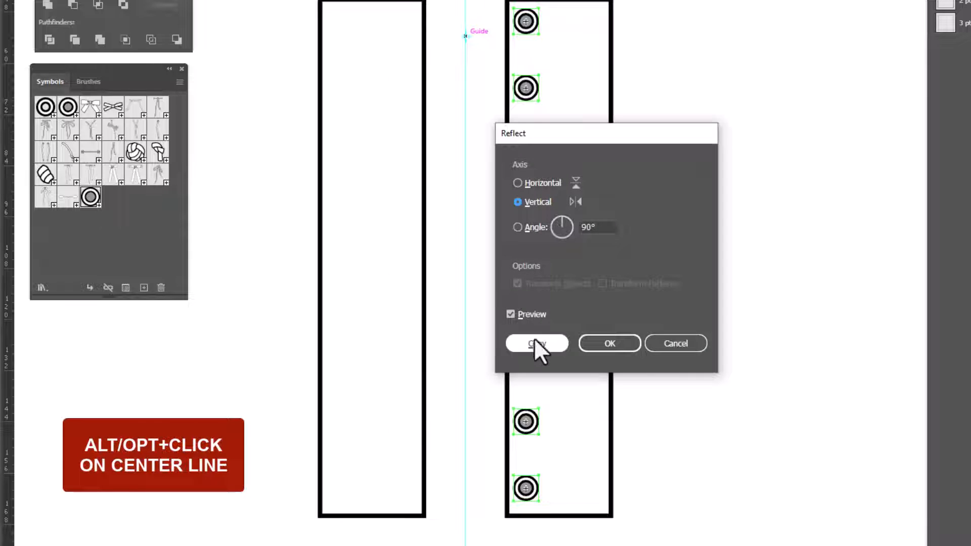
pyautogui.click(536, 344)
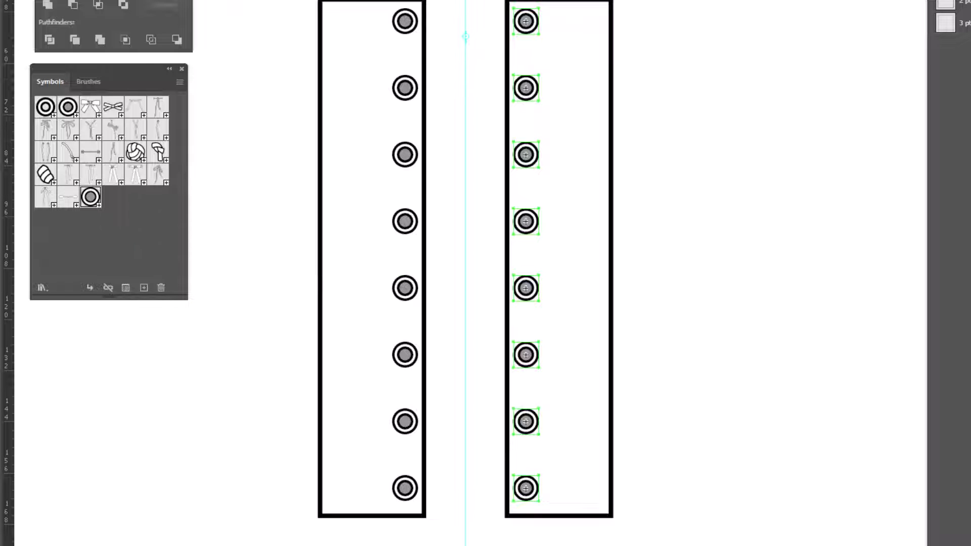
# Step: Pen-draw two crossing laces between the top eyelet pairs and apply the 2 pt noodle style
pyautogui.press('p')
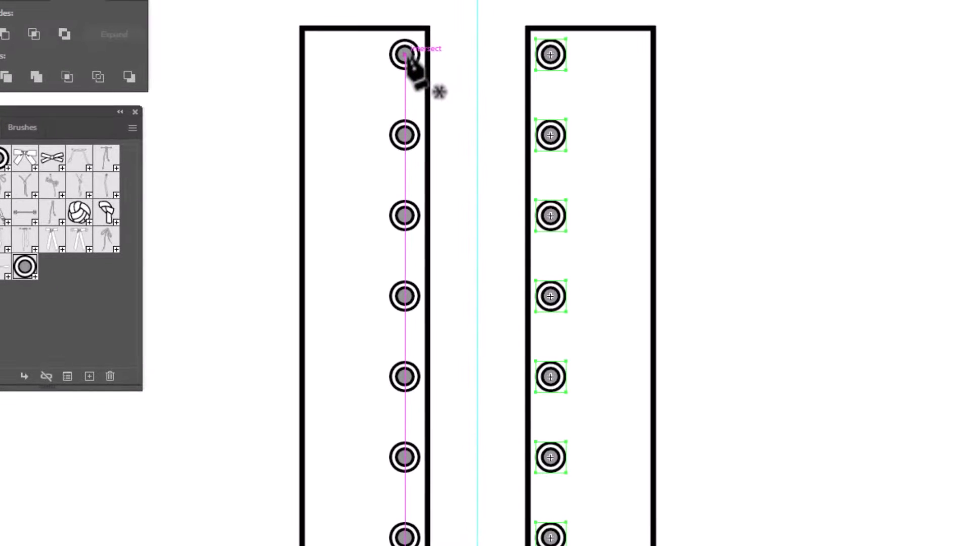
pyautogui.moveTo(405, 55); pyautogui.dragTo(549, 135)
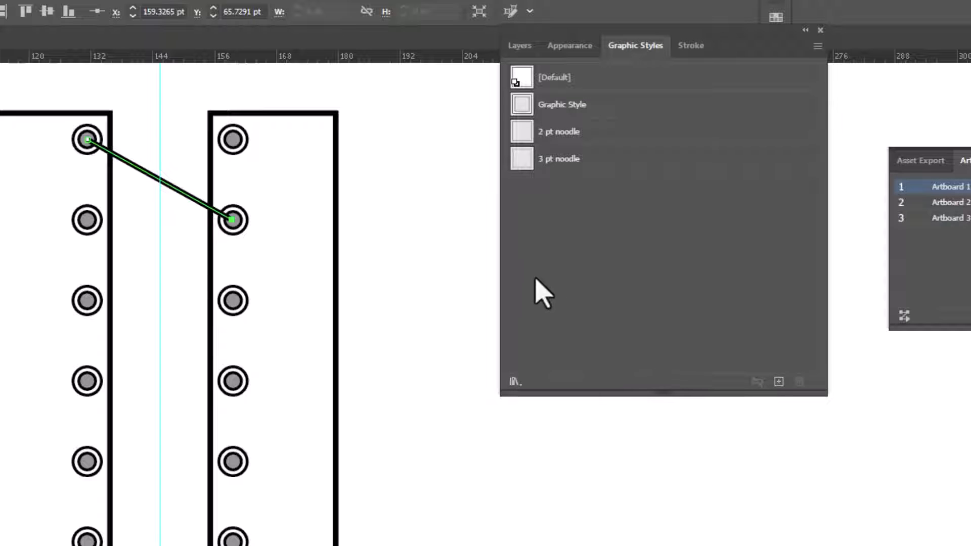
pyautogui.click(557, 131)
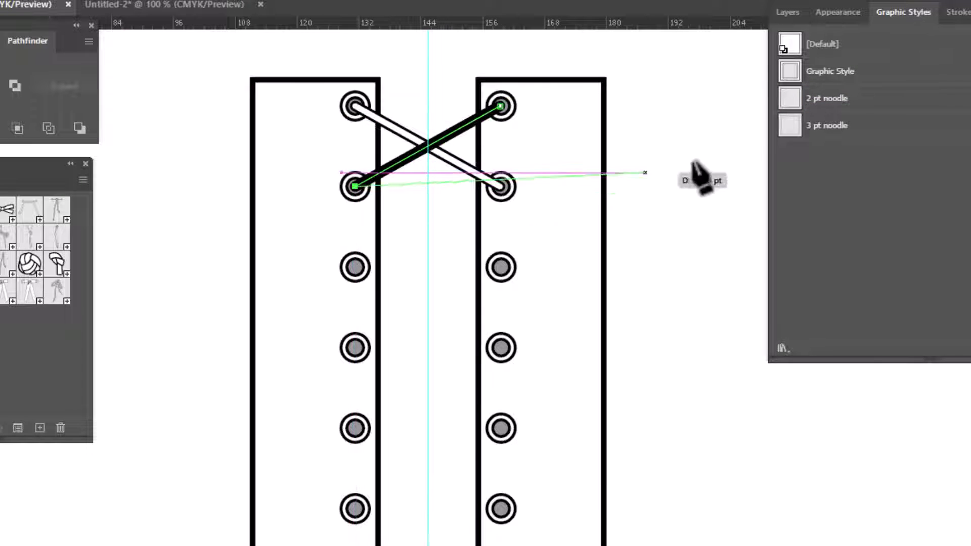
pyautogui.click(826, 98)
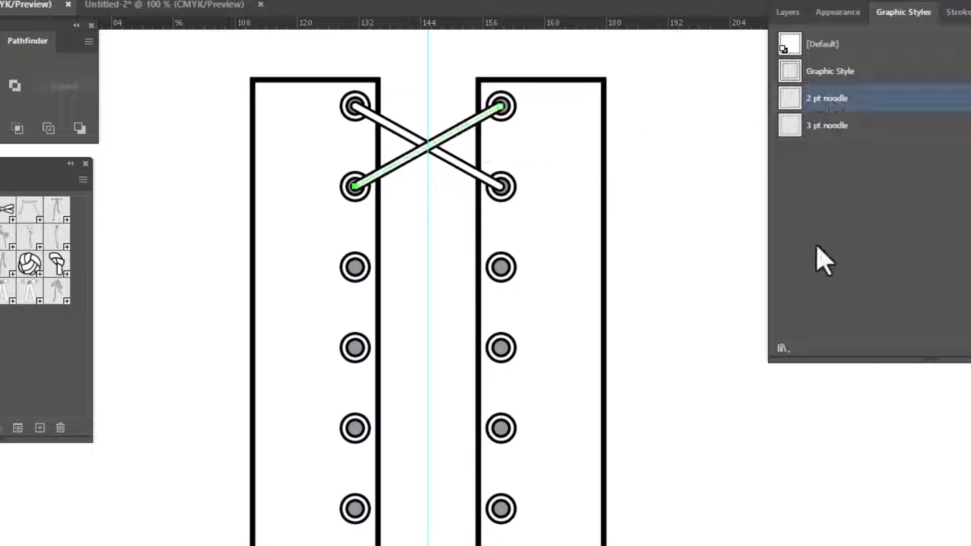
pyautogui.click(826, 98)
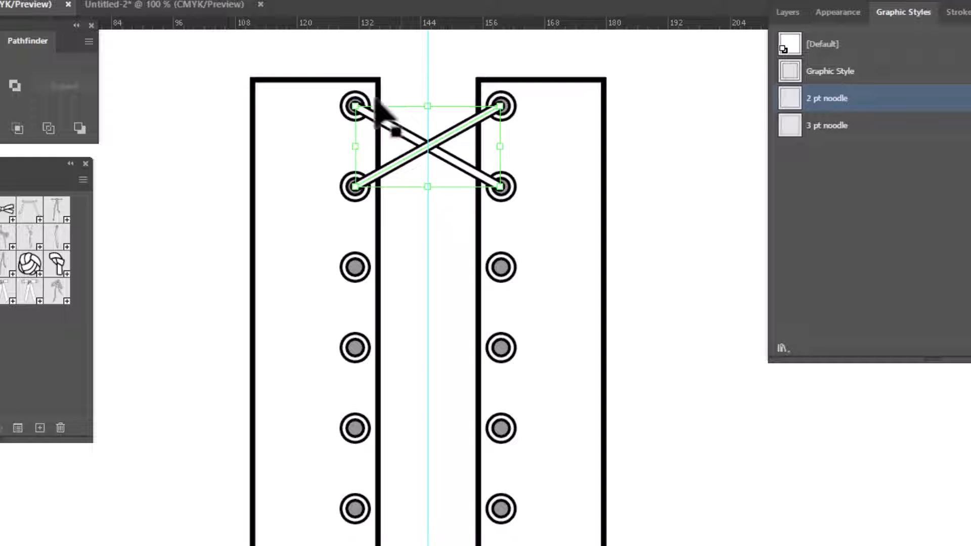
# Step: Draw a horizontal lace across the top two eyelets and send it to the back
pyautogui.click(491, 123)
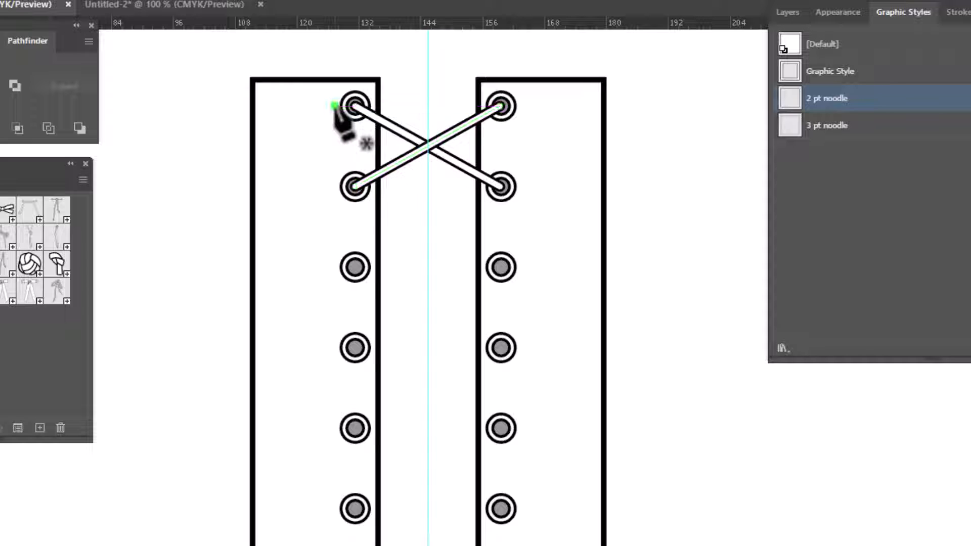
pyautogui.moveTo(350, 106); pyautogui.dragTo(501, 106)
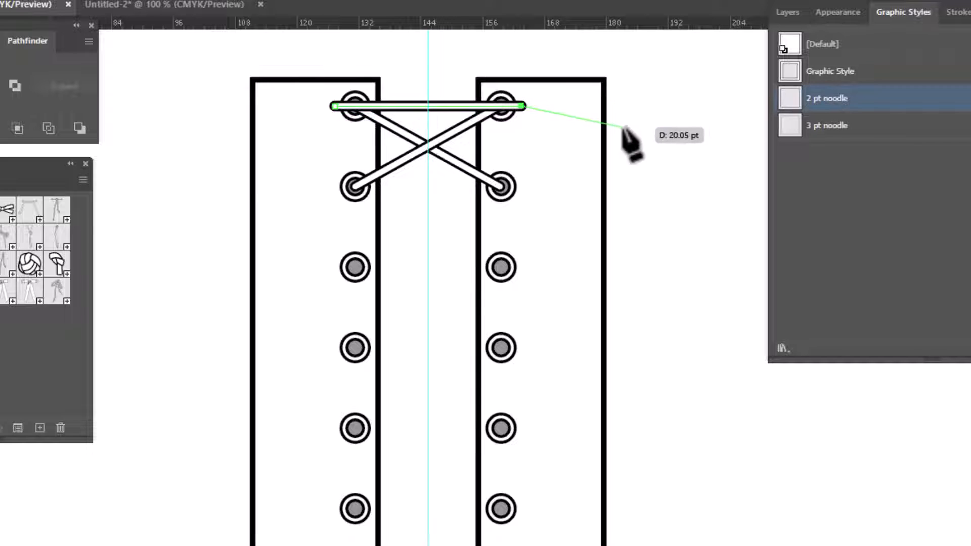
pyautogui.rightClick(631, 140)
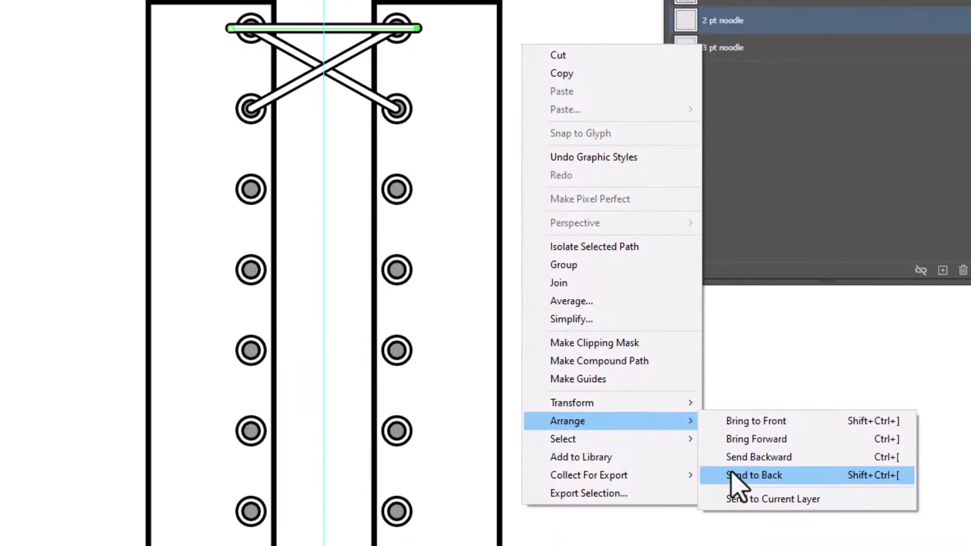
pyautogui.click(754, 475)
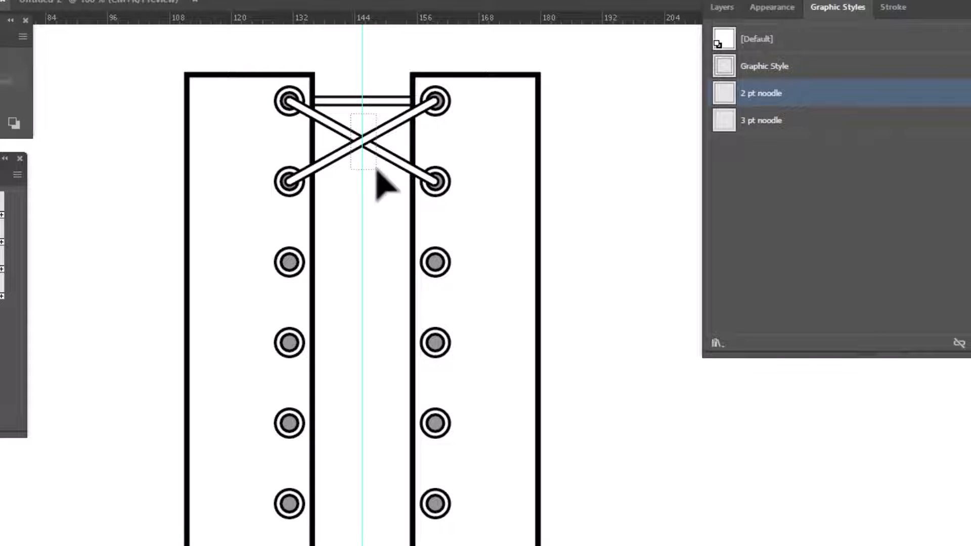
# Step: Duplicate the crossed laces down two eyelet rows at a time to make four crosses
pyautogui.click(362, 139)
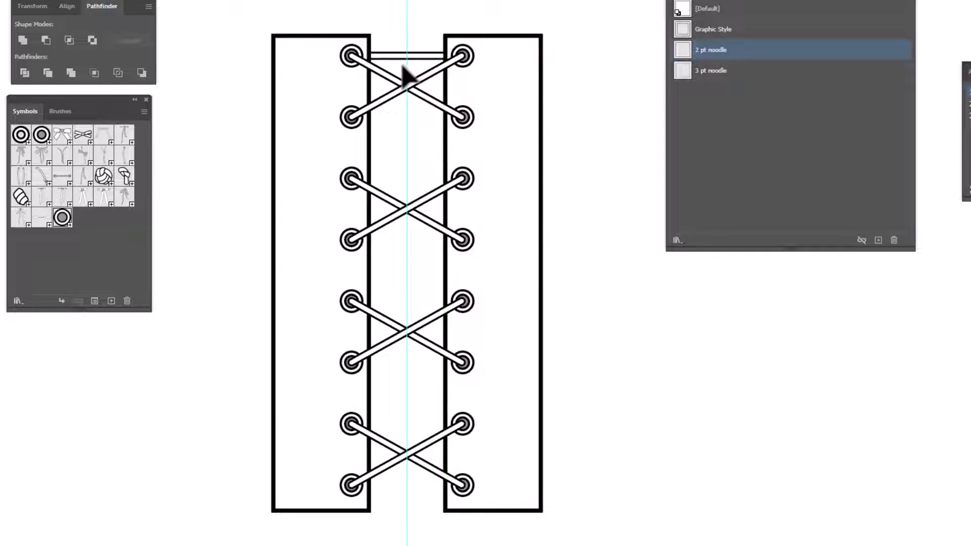
# Step: Copy a crossed pair into the gap, send it to the back, and duplicate it down
pyautogui.click(405, 87)
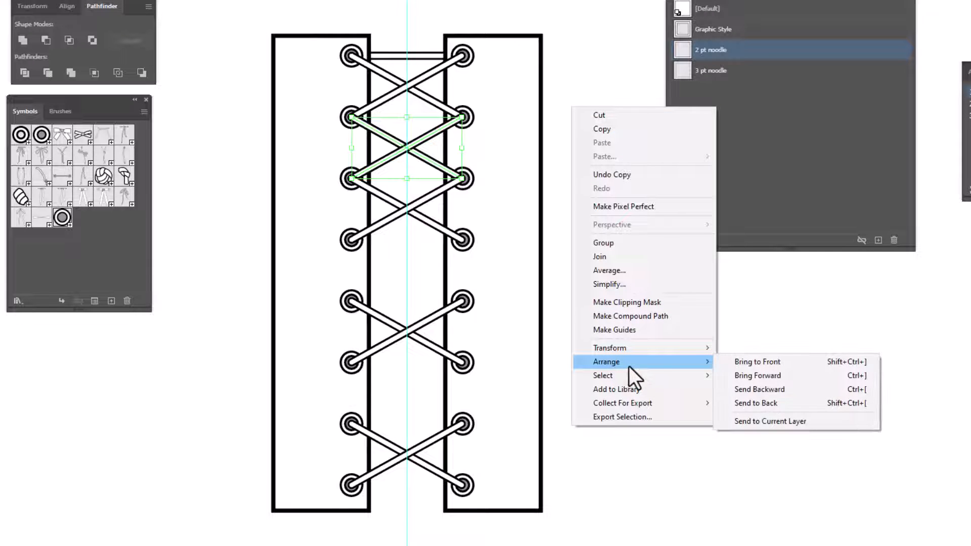
pyautogui.click(759, 389)
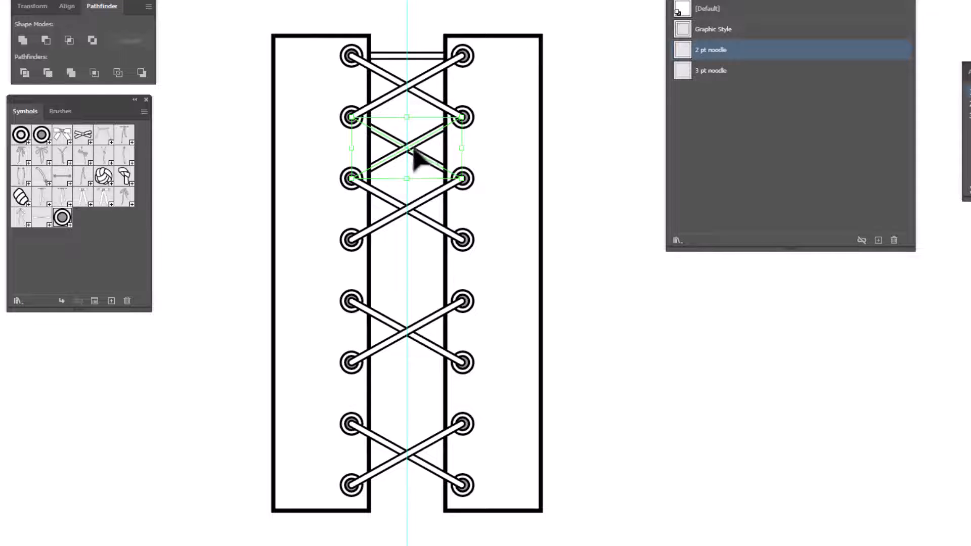
pyautogui.moveTo(405, 155); pyautogui.dragTo(416, 186)
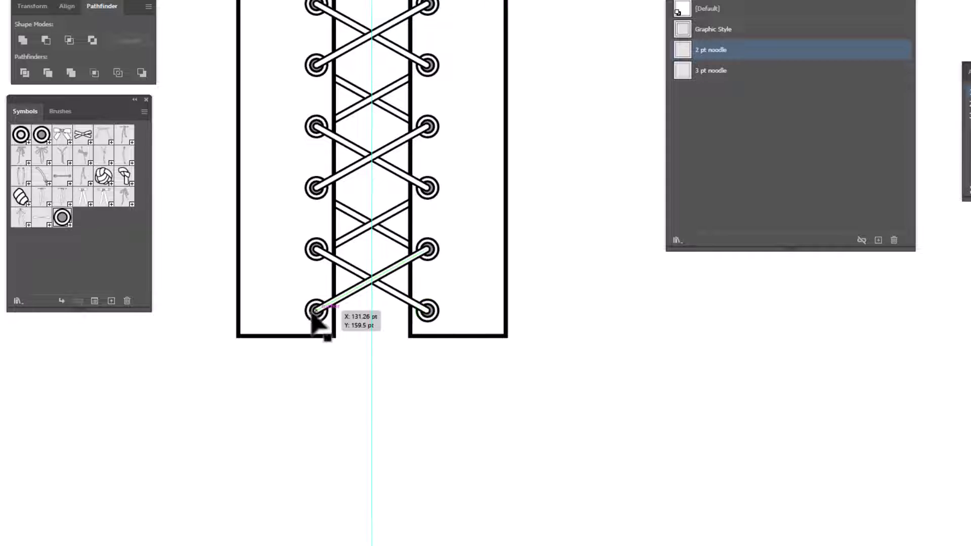
# Step: Snap the lowest lace end onto the bottom left eyelet, then select the left corset strip
pyautogui.moveTo(319, 309); pyautogui.dragTo(428, 313)
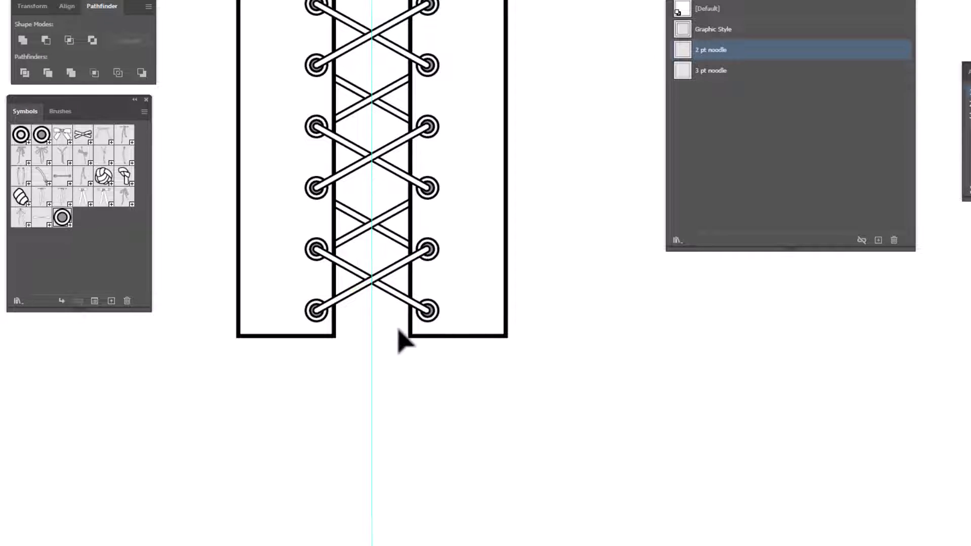
pyautogui.moveTo(418, 424)
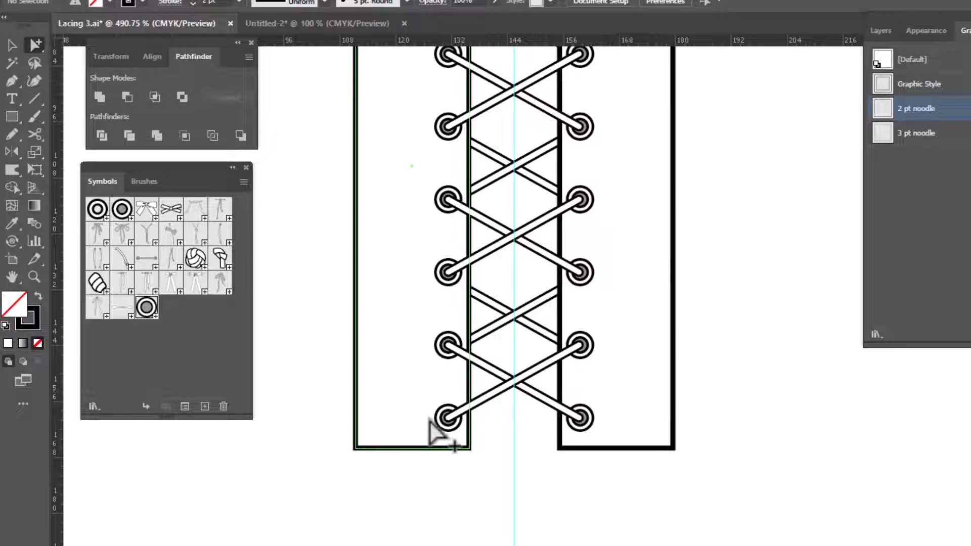
pyautogui.click(446, 418)
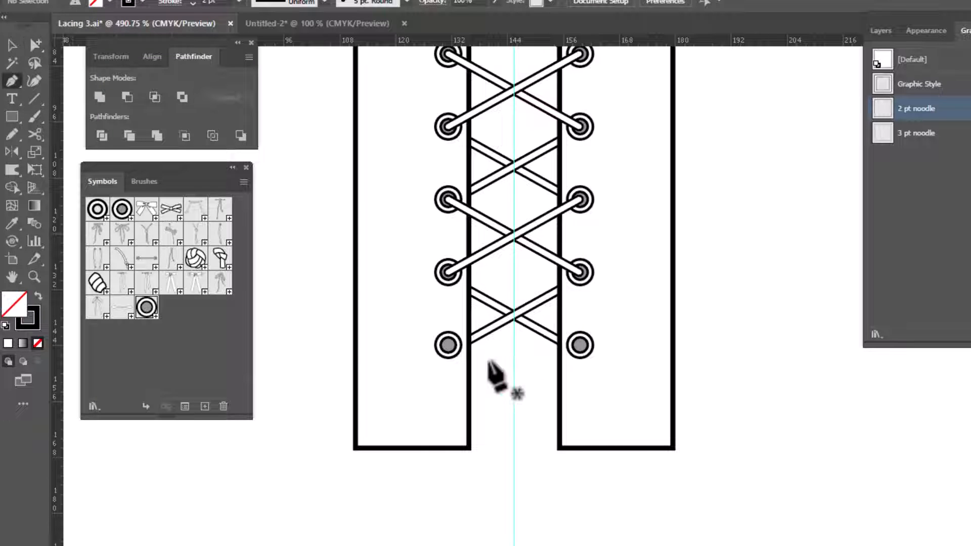
# Step: Draw a 2 pt noodle-style line between the bottom eyelets and place the bow symbol there
pyautogui.moveTo(447, 345); pyautogui.dragTo(579, 345)
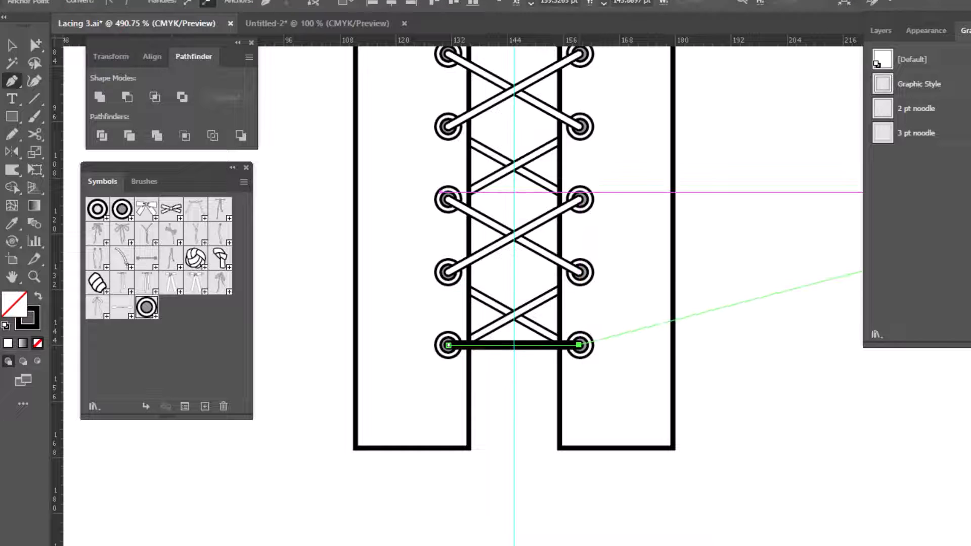
pyautogui.click(916, 109)
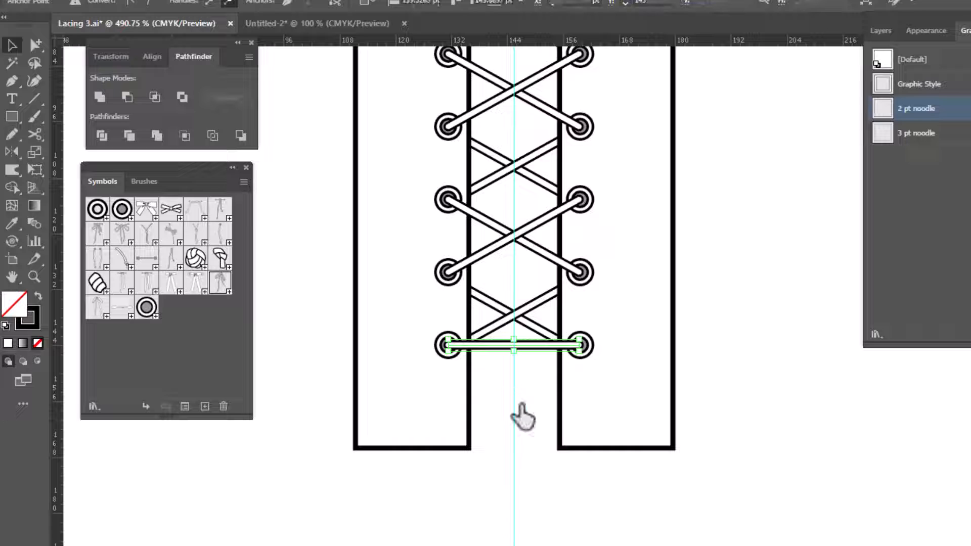
pyautogui.moveTo(512, 345); pyautogui.dragTo(521, 356)
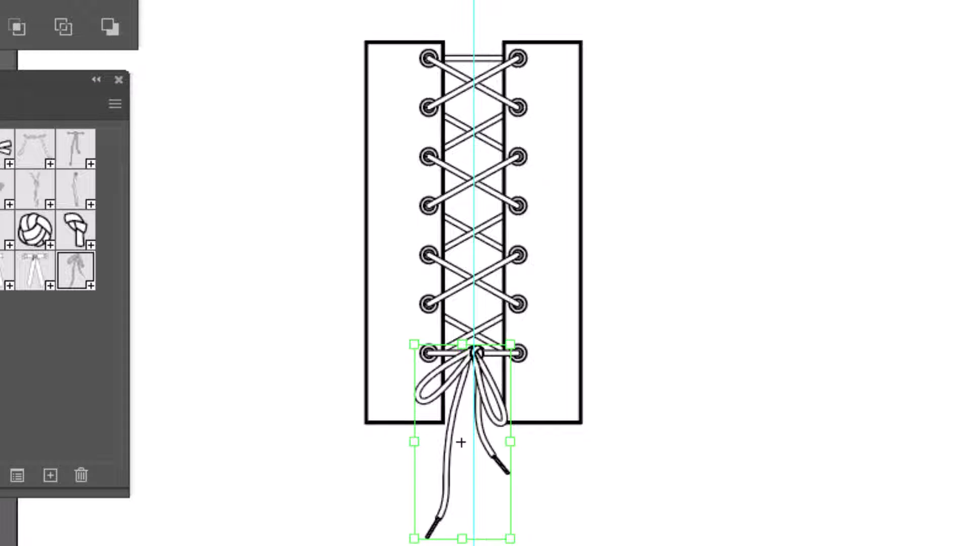
pyautogui.moveTo(777, 180)
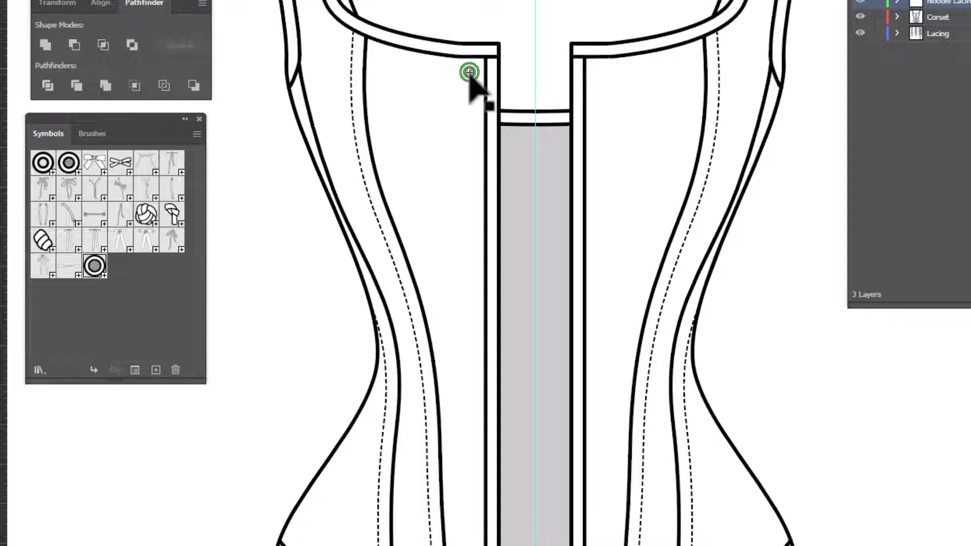
# Step: Place an eyelet symbol at the top of the corset's left front edge
pyautogui.moveTo(468, 71); pyautogui.dragTo(469, 125)
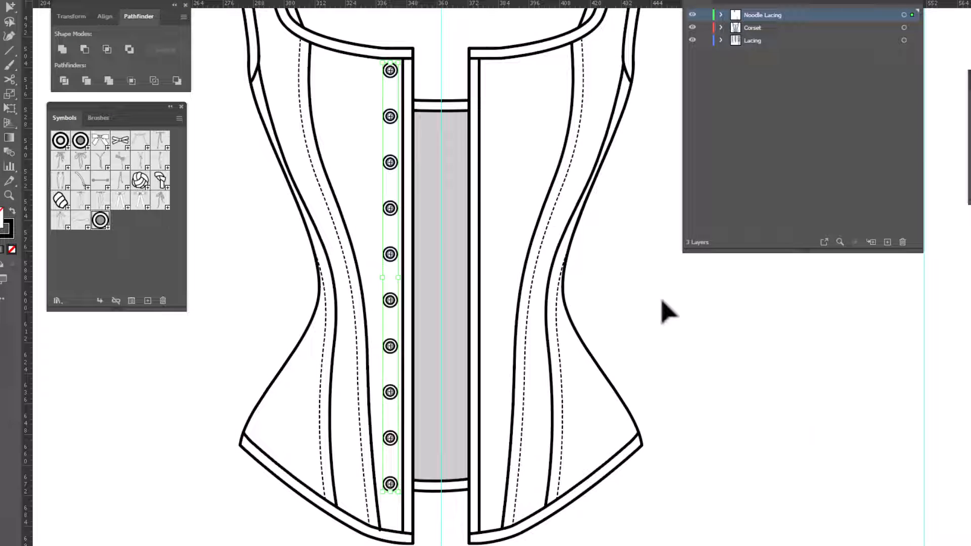
# Step: Bring up the Reflect options for the column of ten left-edge eyelets
pyautogui.rightClick(666, 313)
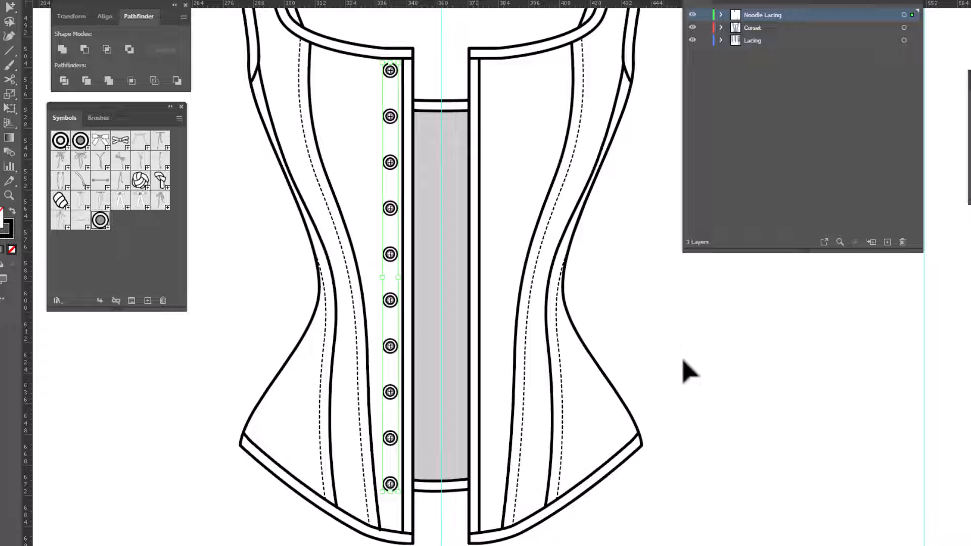
pyautogui.moveTo(609, 275)
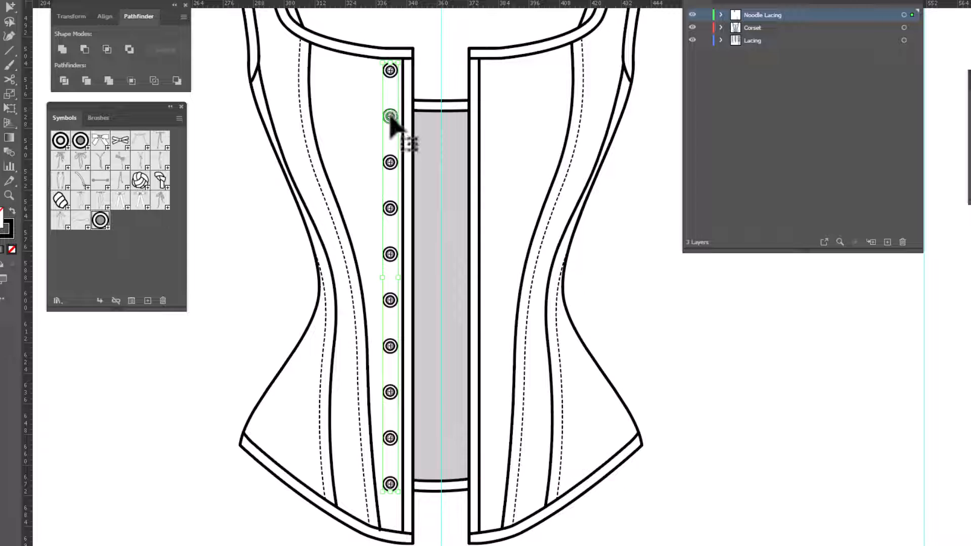
pyautogui.moveTo(727, 386)
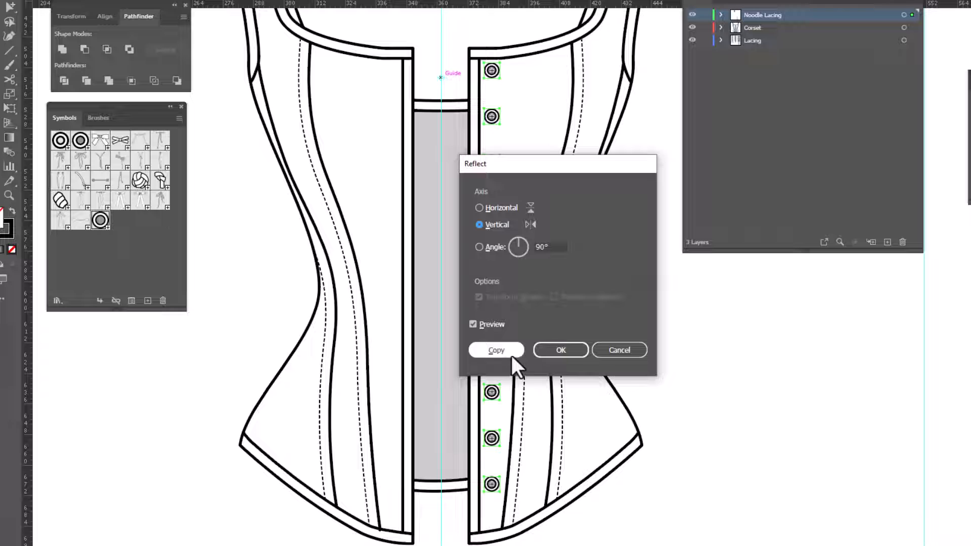
# Step: Create the mirrored right-edge eyelets and thicken the top bar line to 4 pt
pyautogui.click(496, 350)
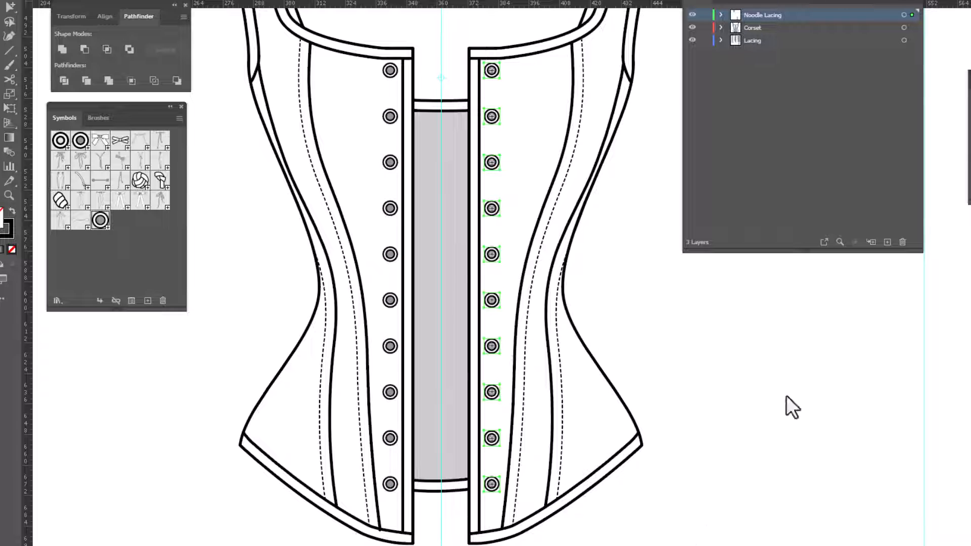
pyautogui.moveTo(513, 116)
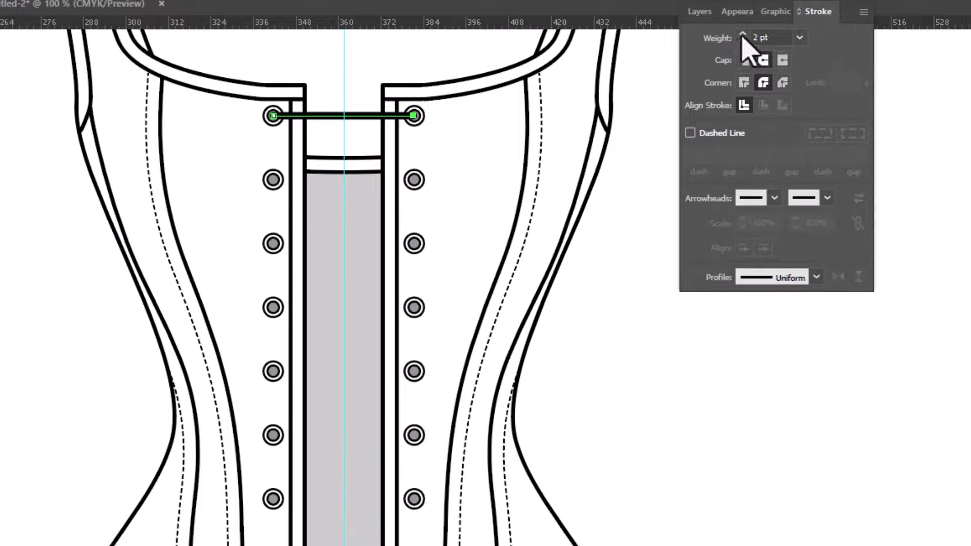
pyautogui.click(744, 33)
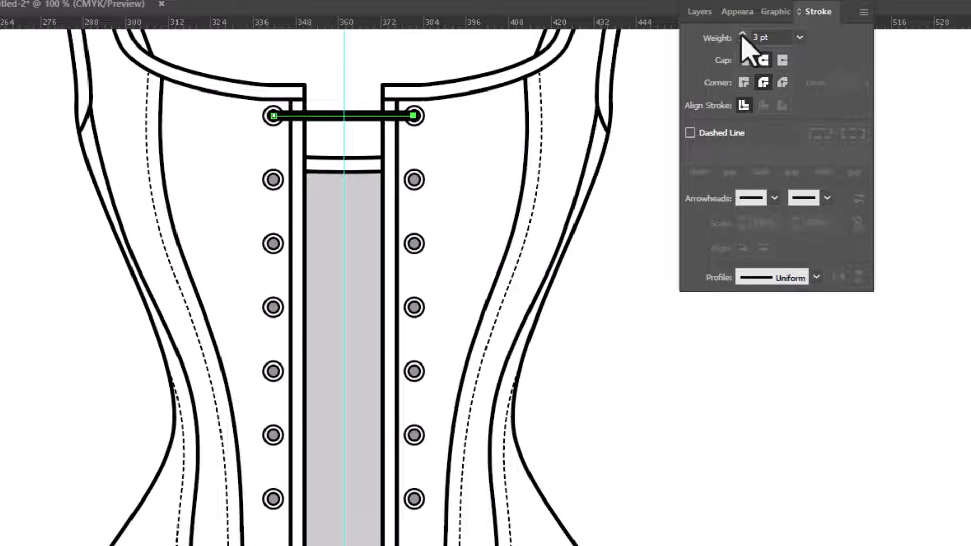
pyautogui.click(743, 33)
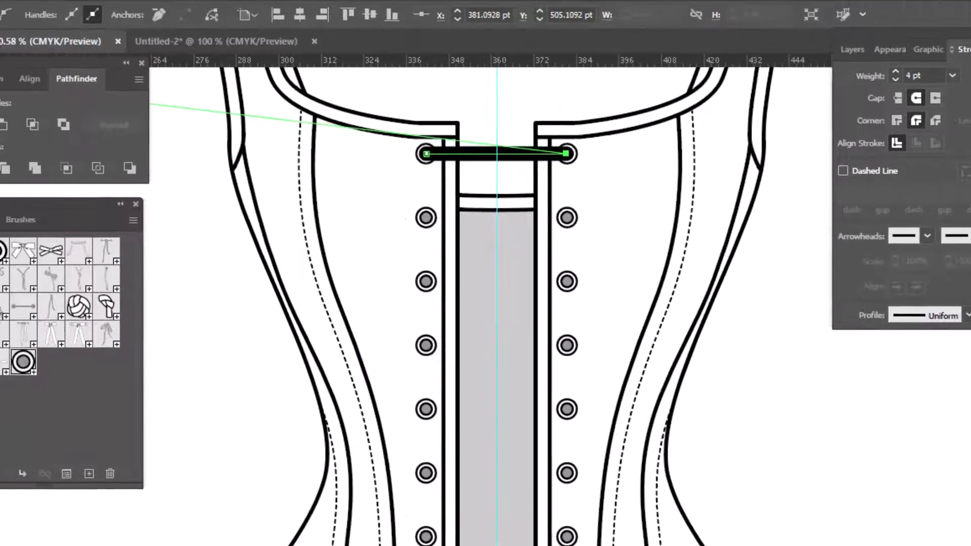
# Step: Outline the top bar's stroke and thin the ribbon shape's outline to 0.5 pt
pyautogui.click(91, 9)
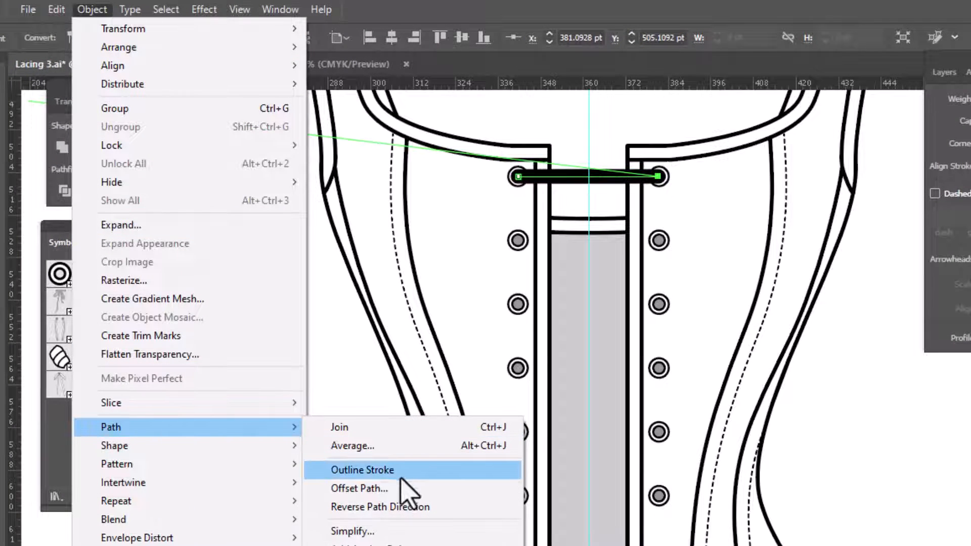
pyautogui.click(362, 470)
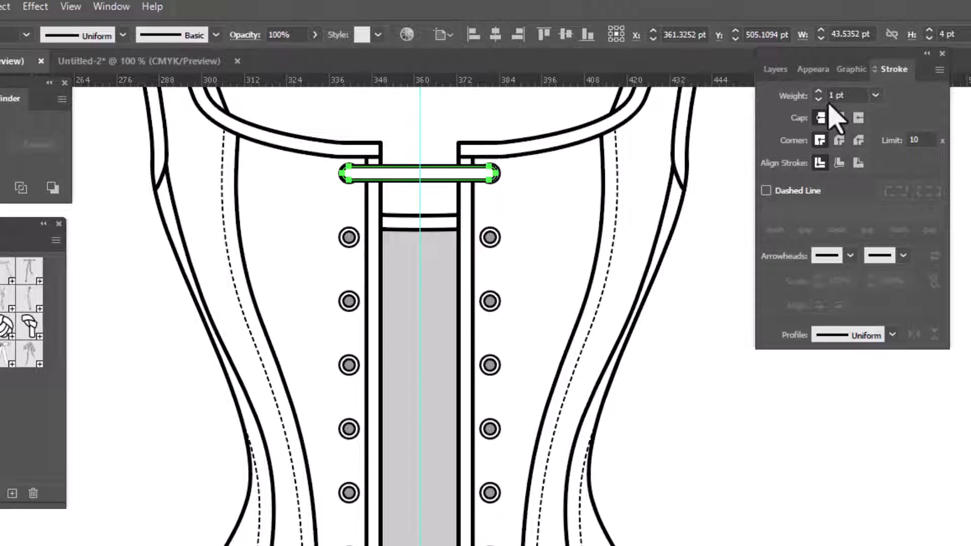
pyautogui.click(818, 99)
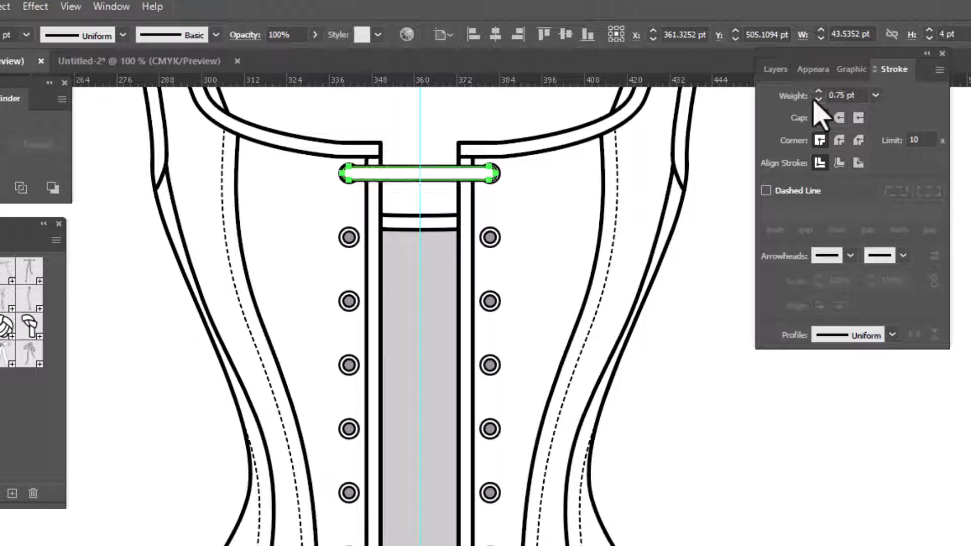
pyautogui.click(818, 99)
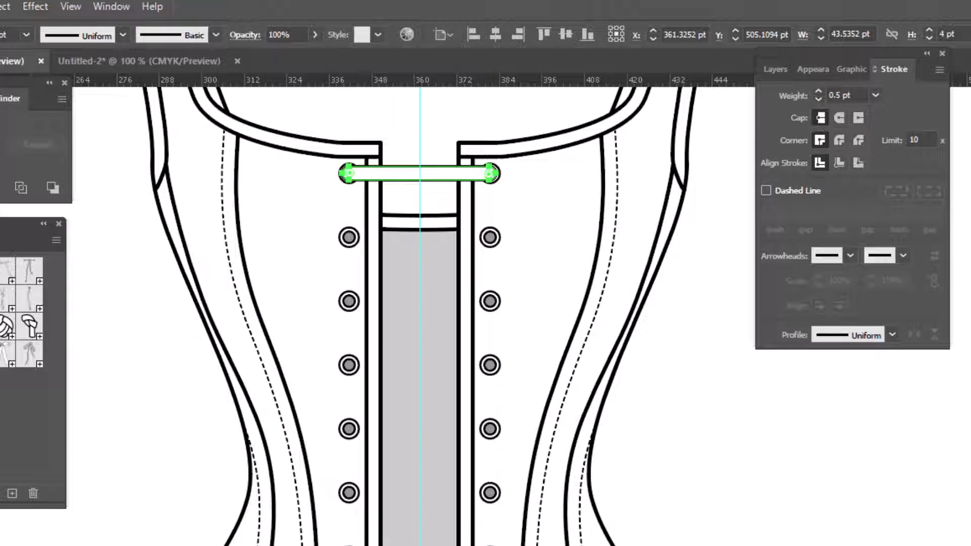
# Step: Move the outlined top ribbon bar onto the Corset layer
pyautogui.rightClick(681, 273)
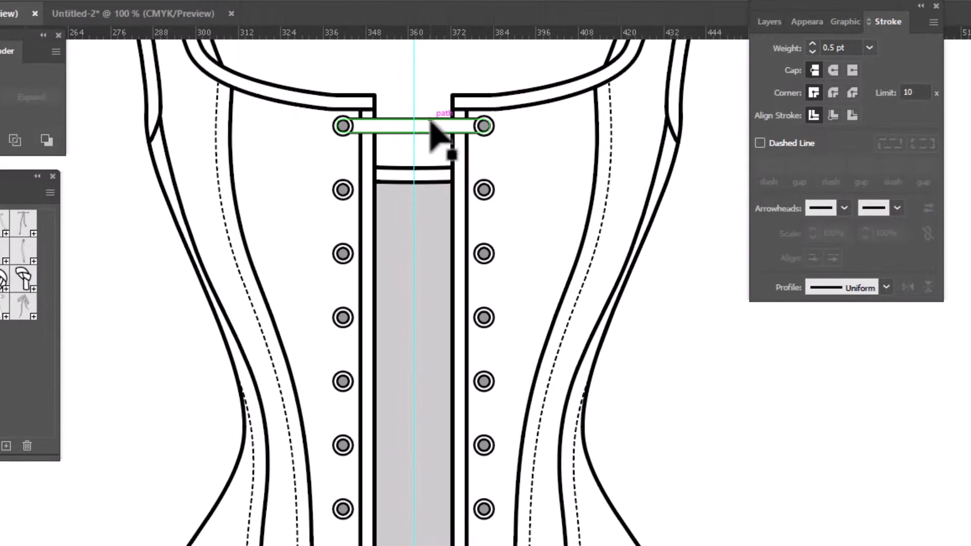
pyautogui.rightClick(439, 133)
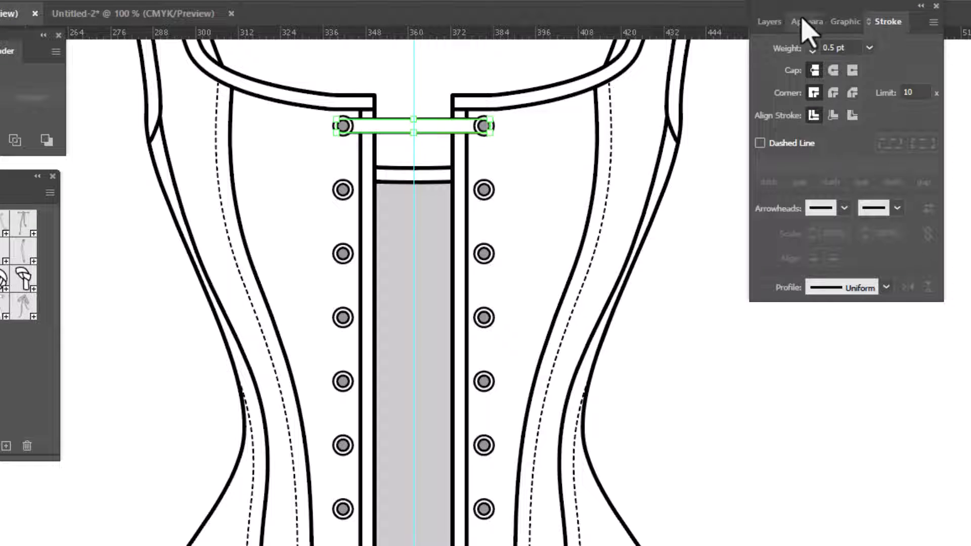
pyautogui.click(768, 21)
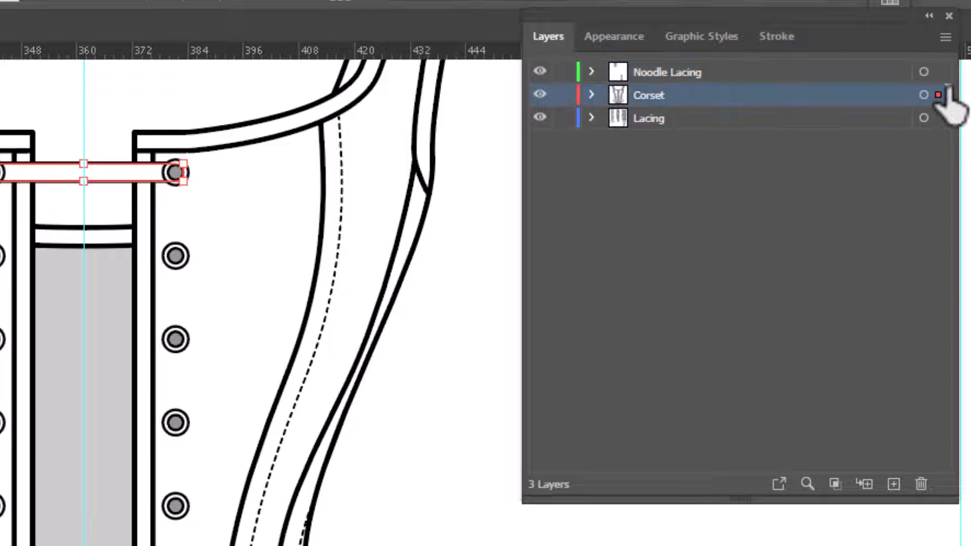
pyautogui.click(923, 95)
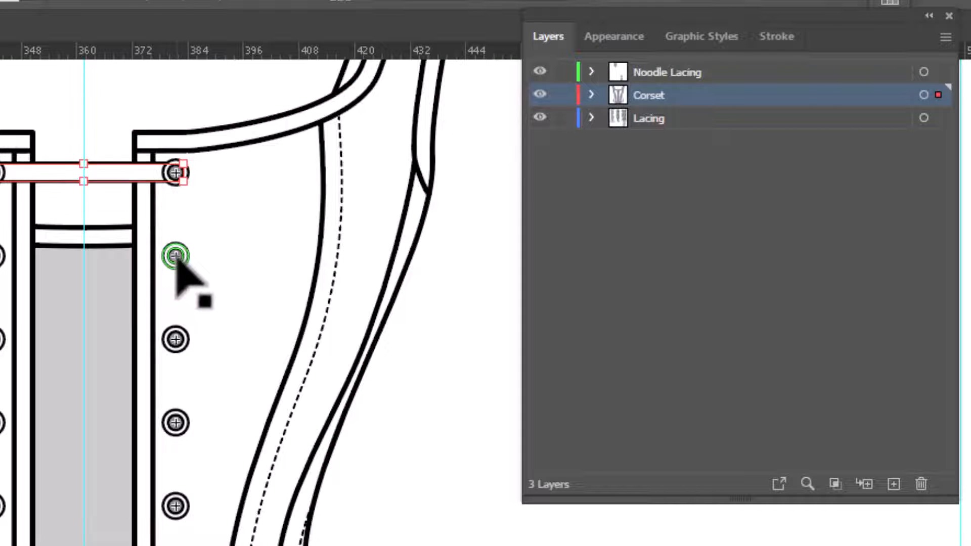
# Step: Select the ribbon bar and send it one step backward
pyautogui.click(667, 72)
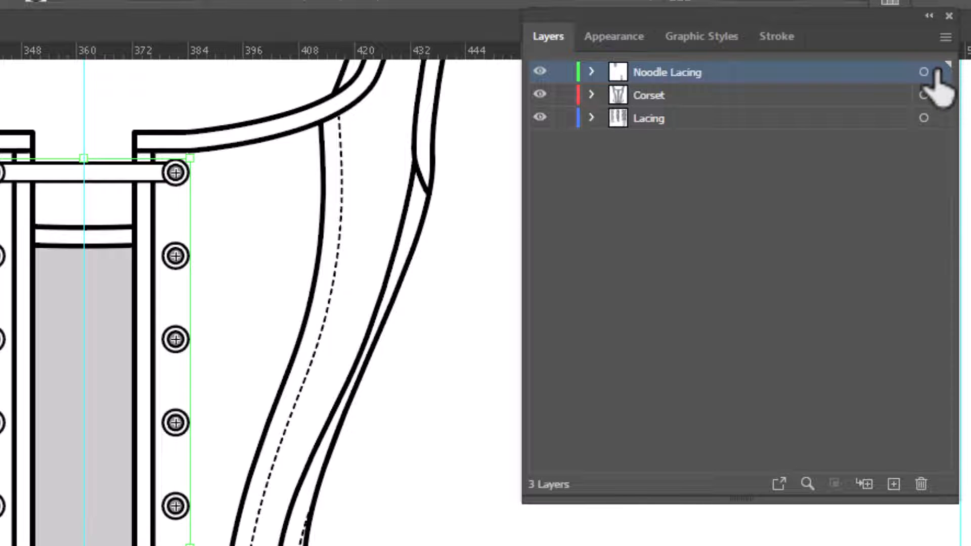
pyautogui.click(648, 95)
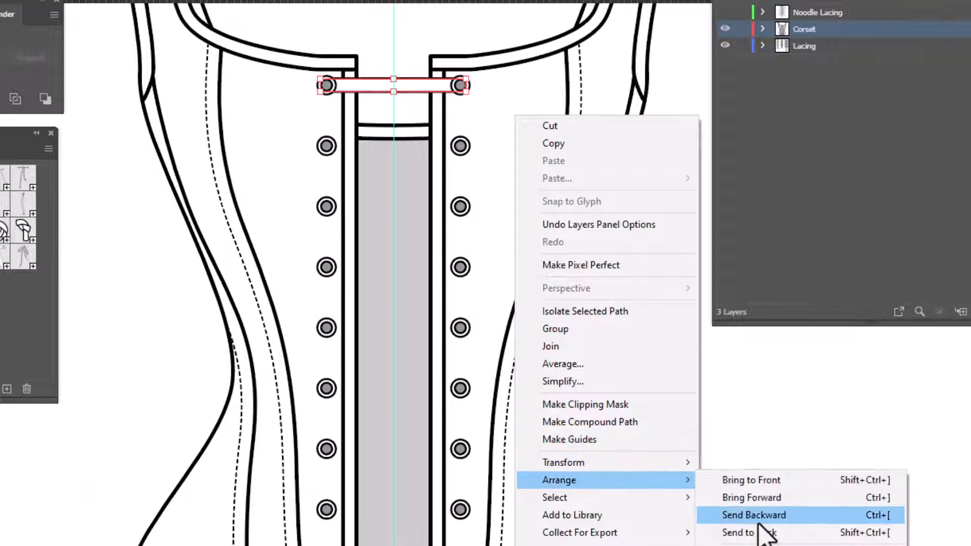
pyautogui.click(753, 514)
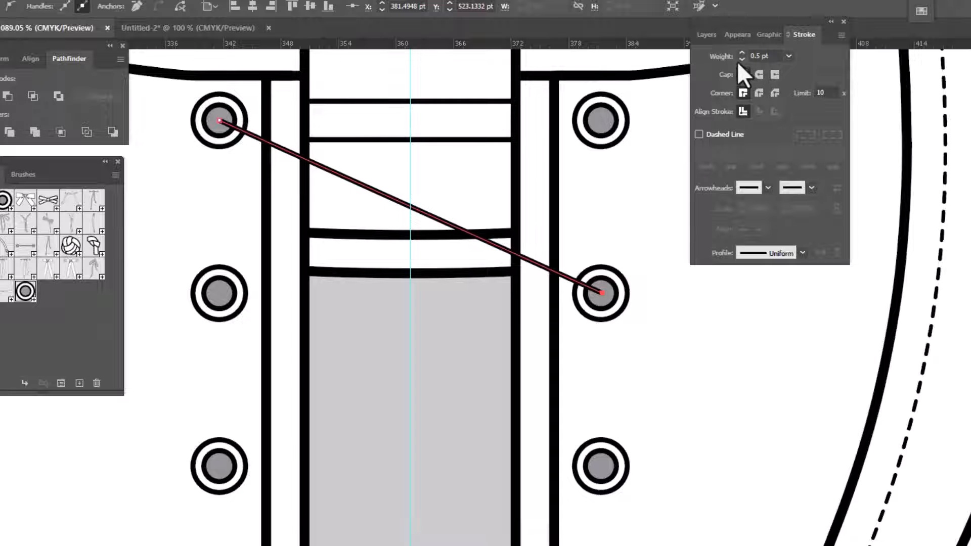
# Step: Thicken the diagonal line to 3 pt, outline it, and thin its outline to 0.5 pt
pyautogui.click(742, 53)
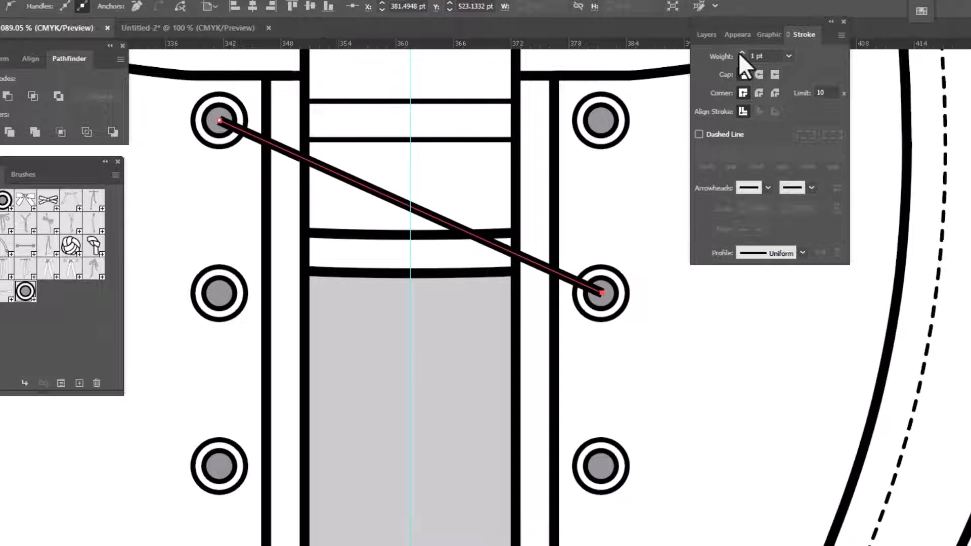
pyautogui.click(769, 56)
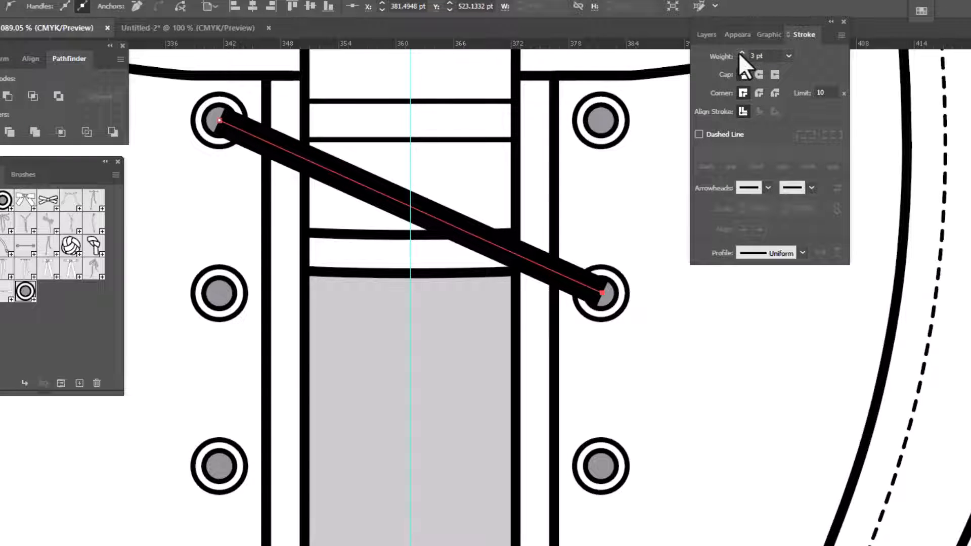
pyautogui.click(743, 53)
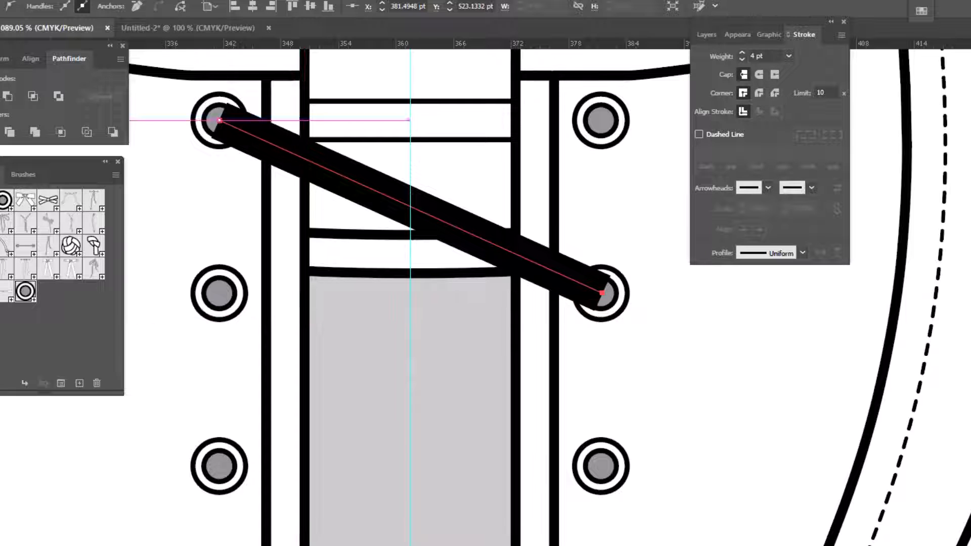
pyautogui.click(61, 10)
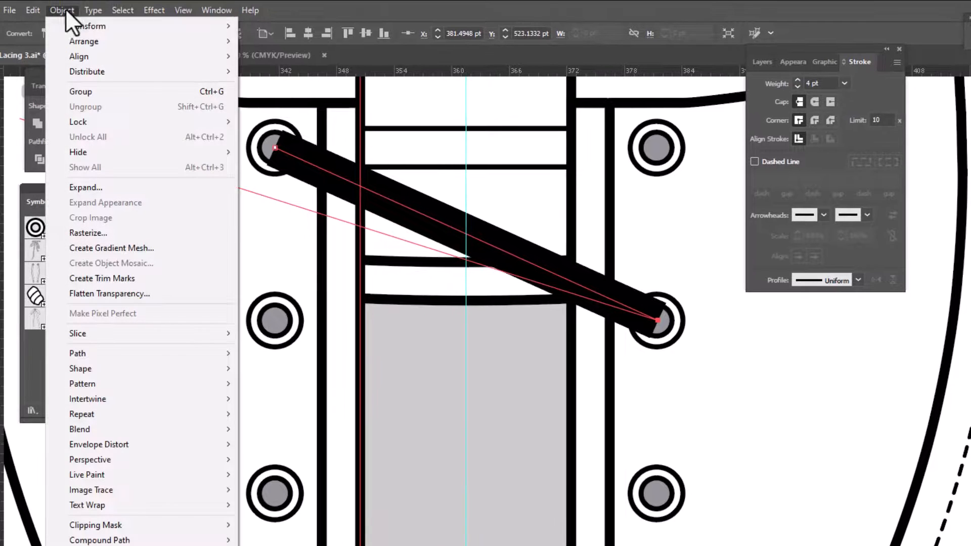
pyautogui.moveTo(77, 353)
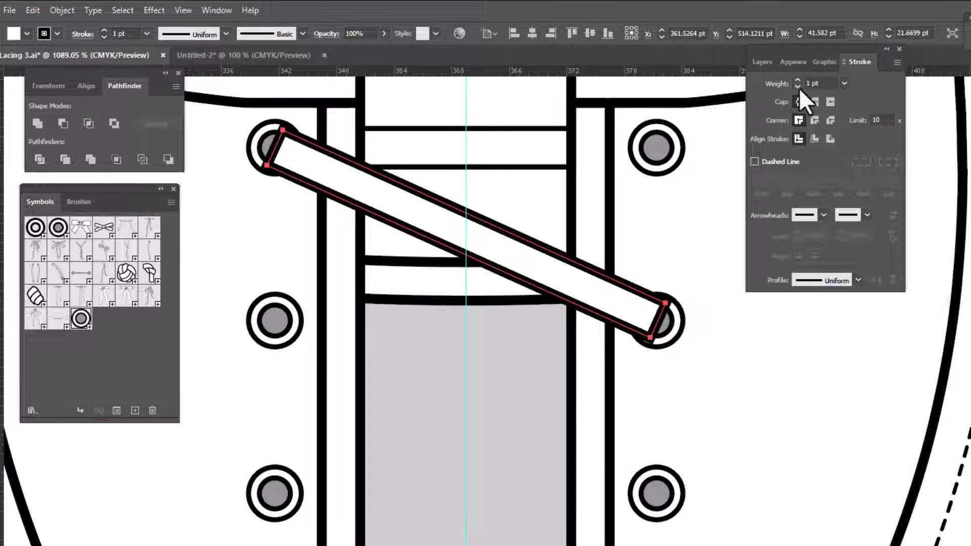
pyautogui.click(797, 83)
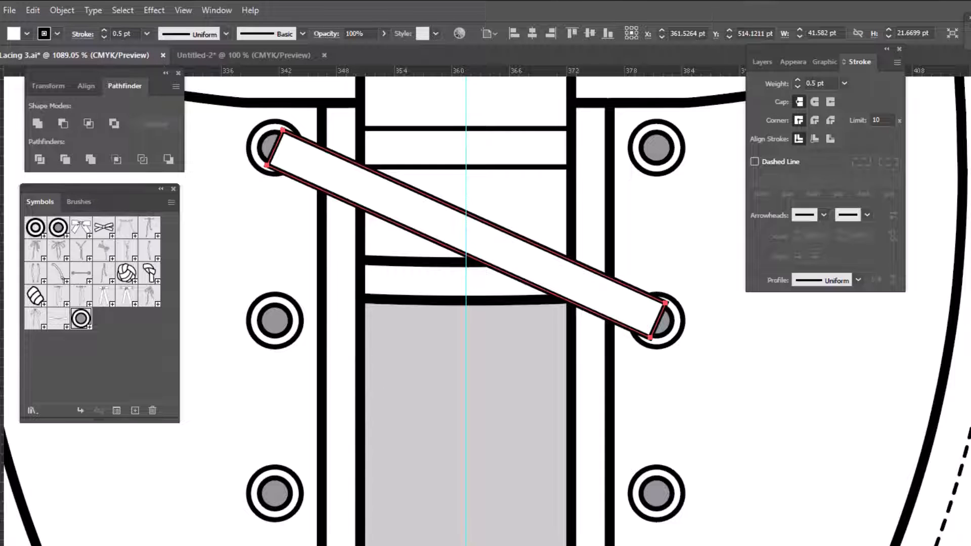
pyautogui.moveTo(579, 146)
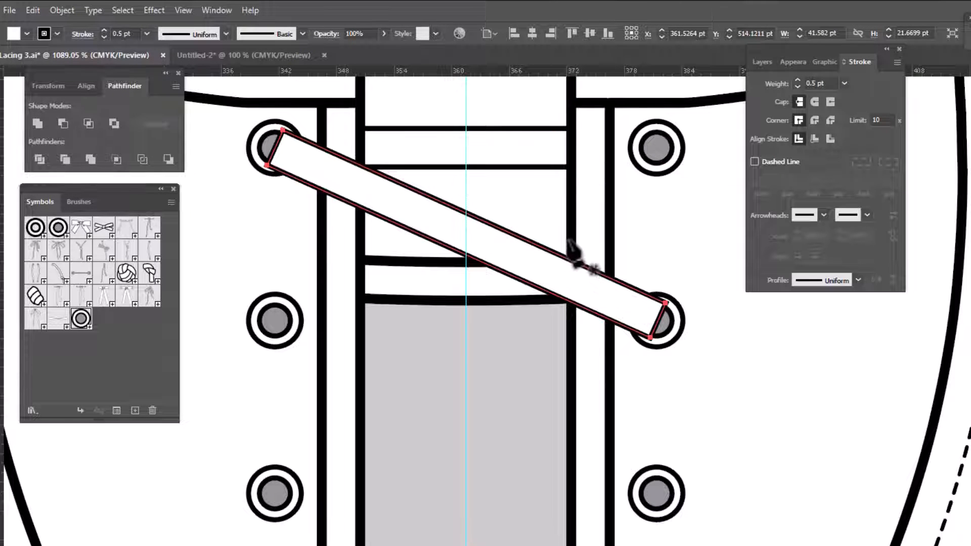
# Step: Draw a vertical line along the grey panel's right edge and trim the ribbon's excess end
pyautogui.press('p')
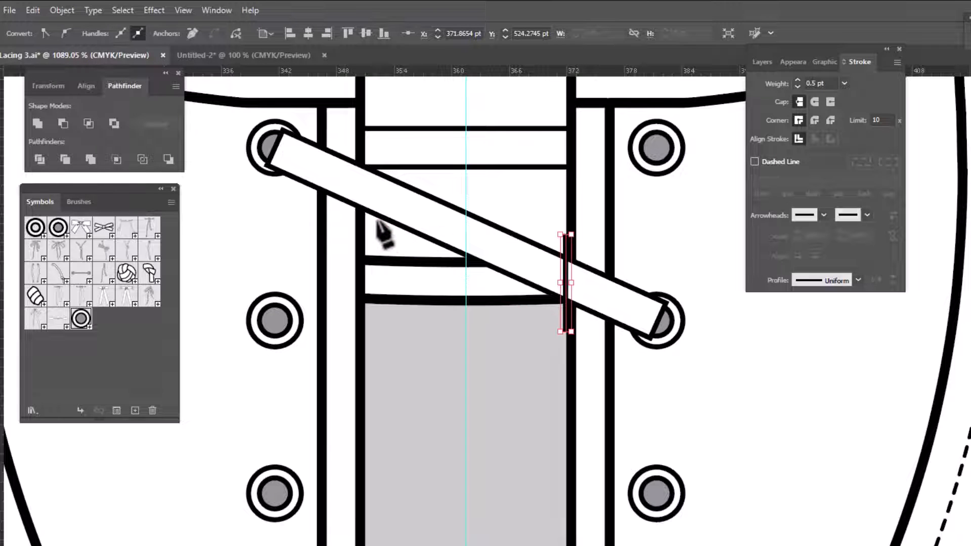
pyautogui.press('v')
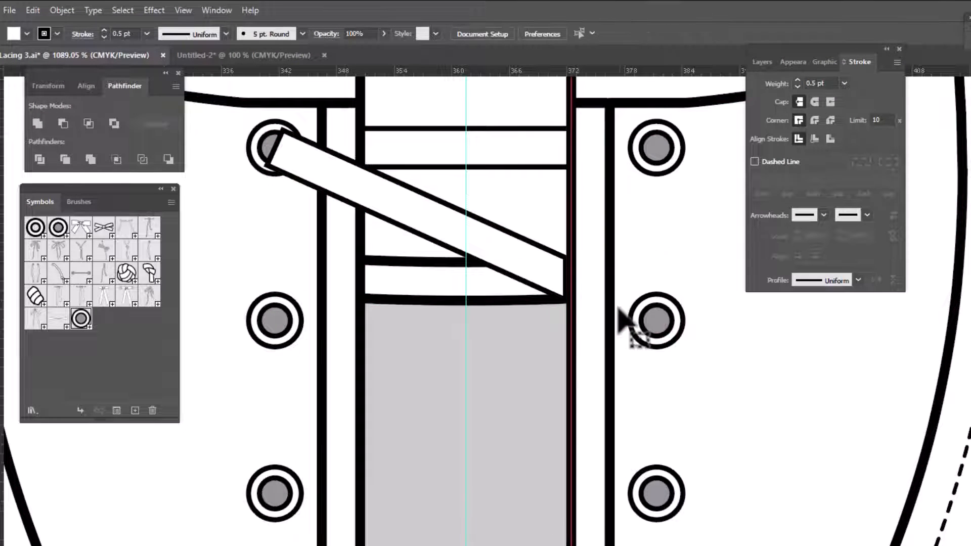
pyautogui.click(501, 266)
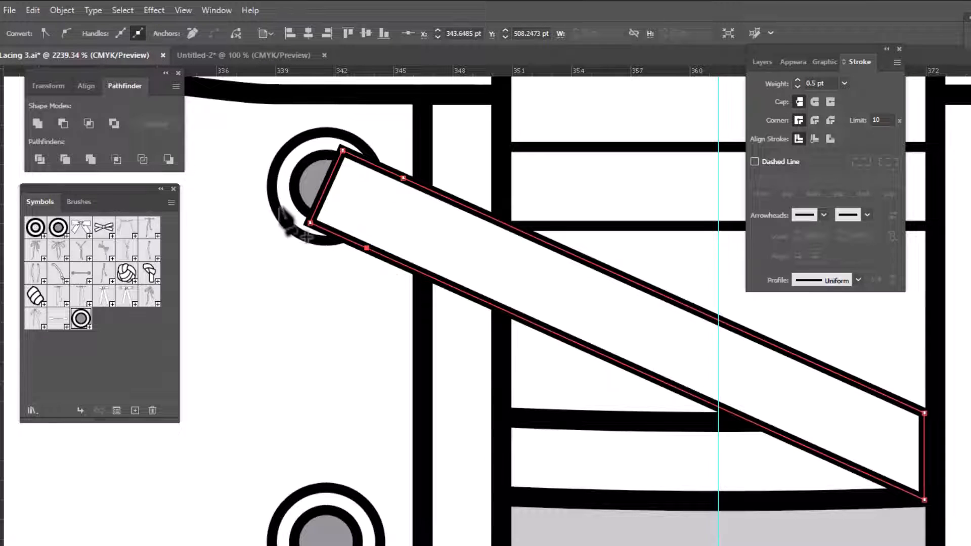
pyautogui.moveTo(545, 291)
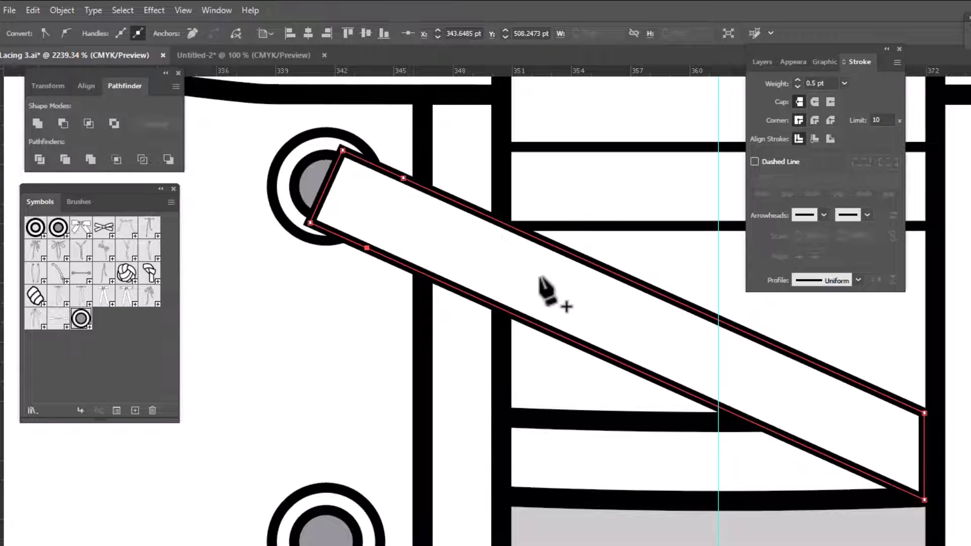
pyautogui.moveTo(415, 223)
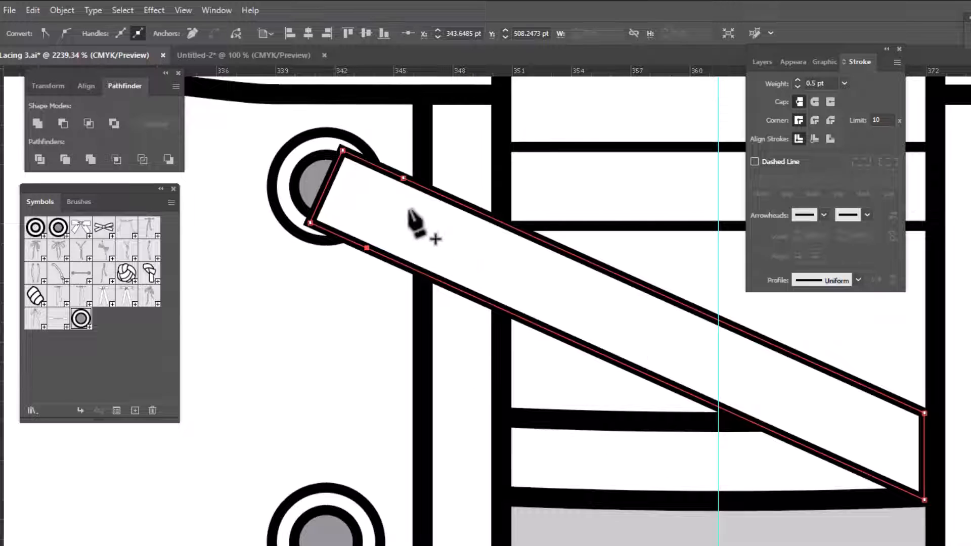
pyautogui.moveTo(343, 157)
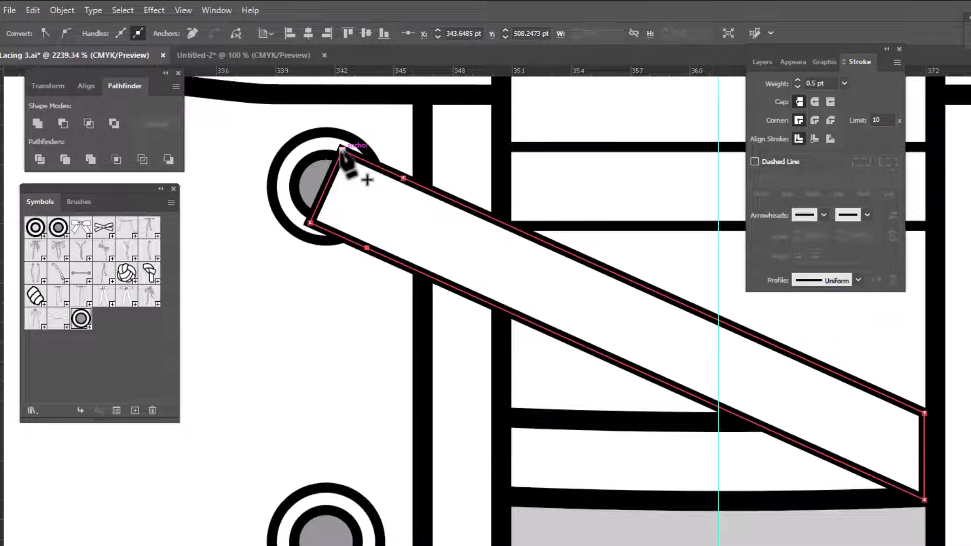
# Step: Select the ribbon's top-left end points and scale them narrower inside the top-left eyelet
pyautogui.press('a')
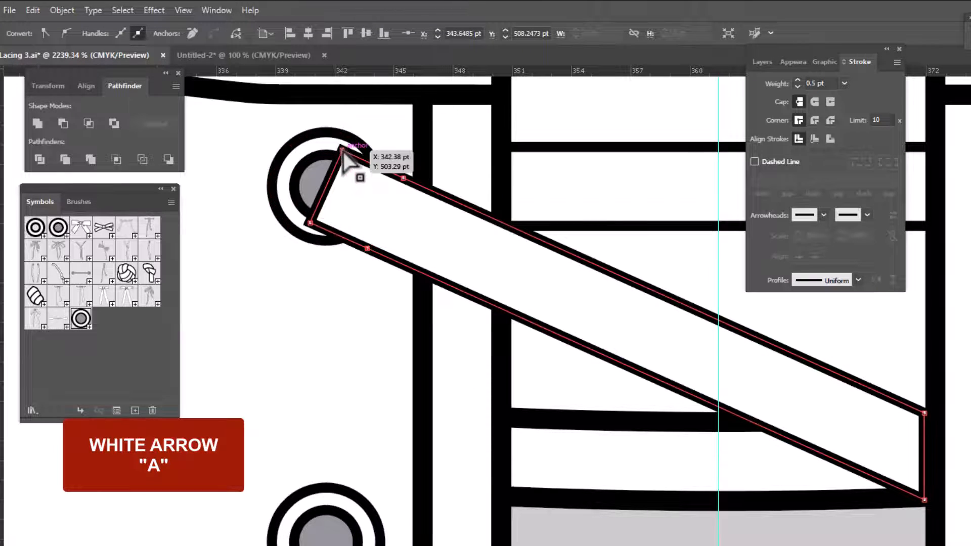
pyautogui.click(328, 185)
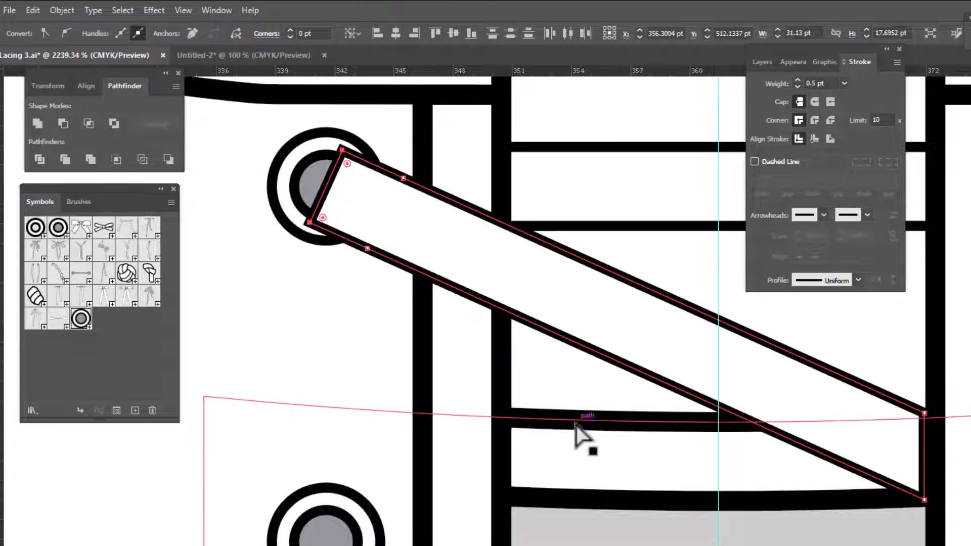
pyautogui.press('s')
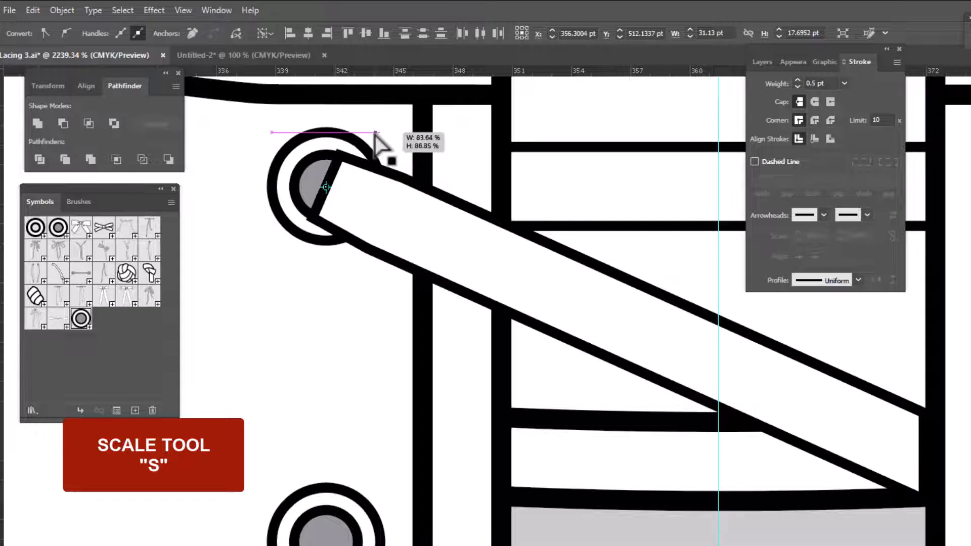
pyautogui.moveTo(375, 132); pyautogui.dragTo(372, 148)
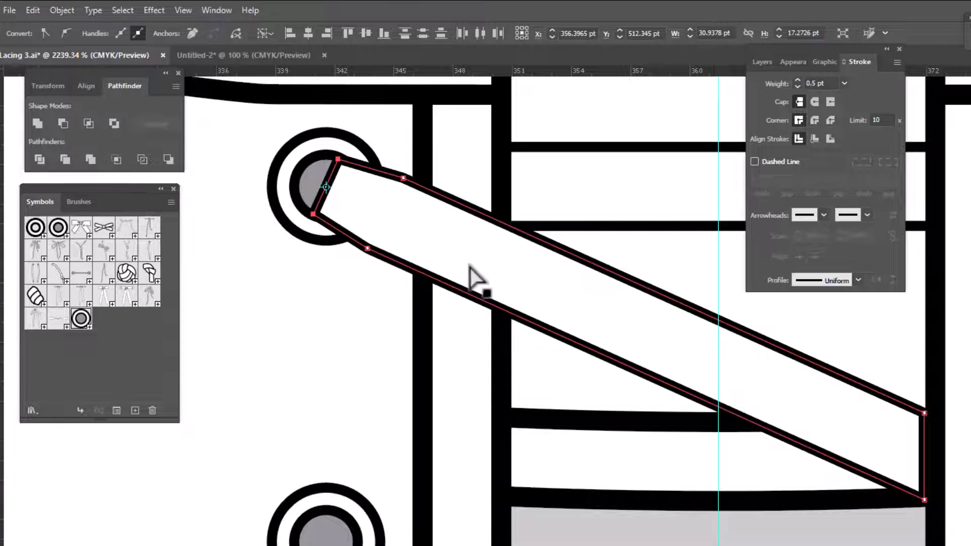
pyautogui.moveTo(282, 204)
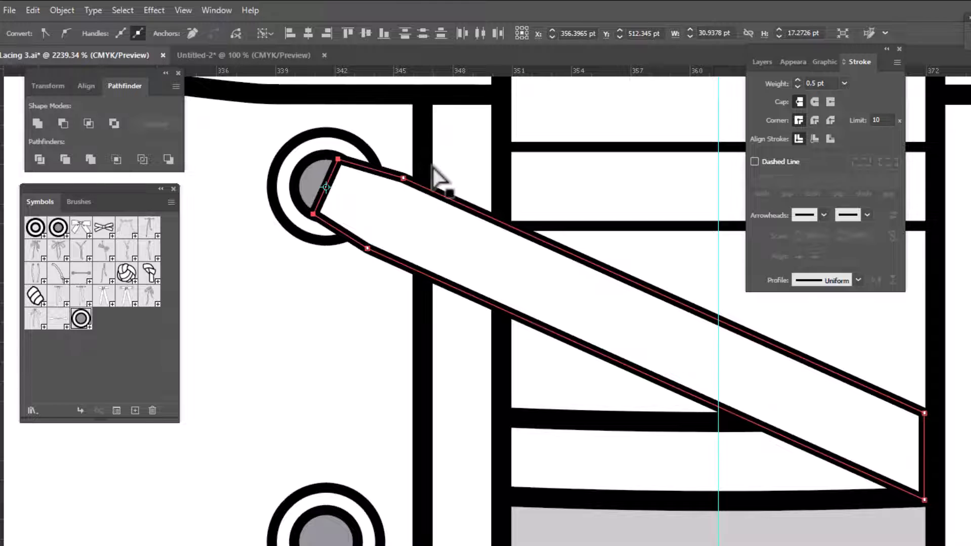
# Step: Convert the ribbon's left end point into a curve with the Anchor Point tool
pyautogui.press('shift+c')
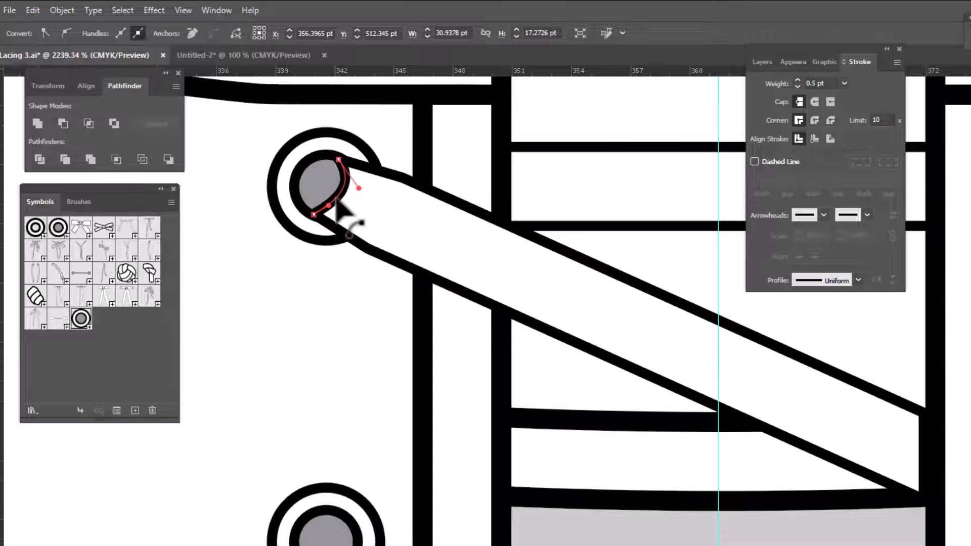
pyautogui.click(347, 223)
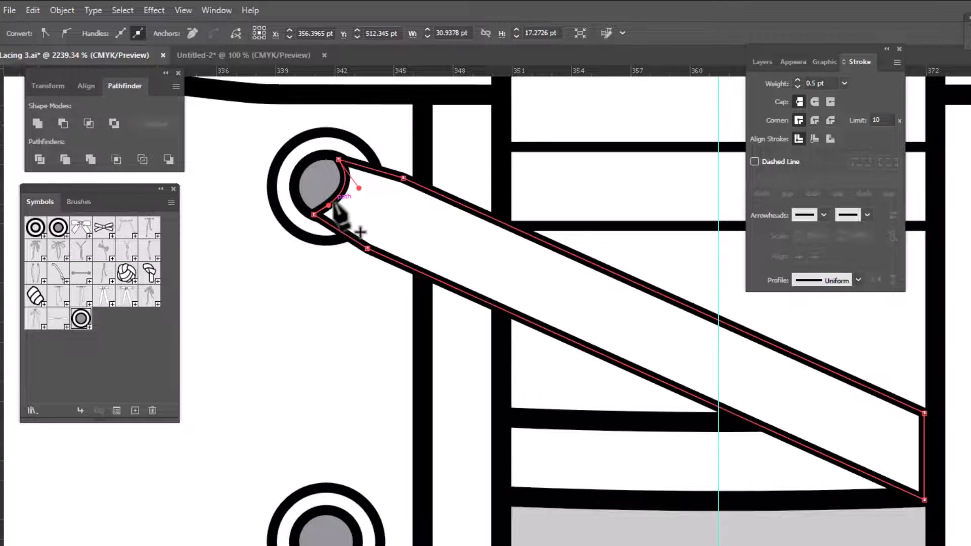
# Step: Add an anchor point on the ribbon's curved end and dismiss the warning
pyautogui.click(334, 213)
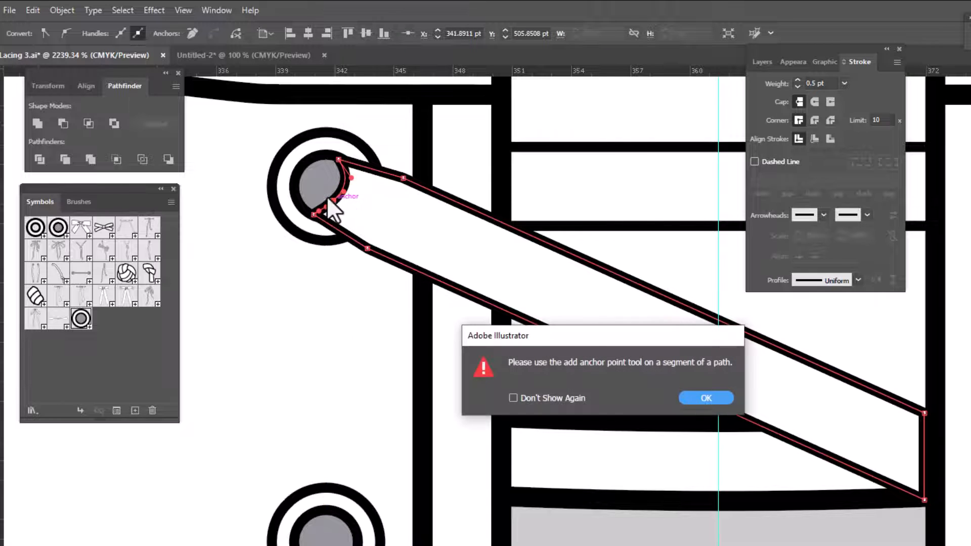
pyautogui.click(706, 397)
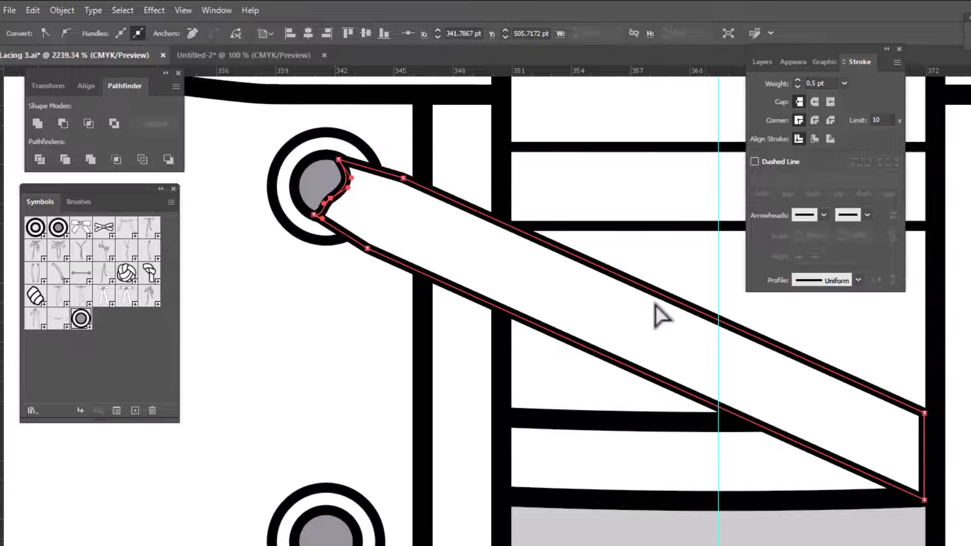
pyautogui.moveTo(613, 297)
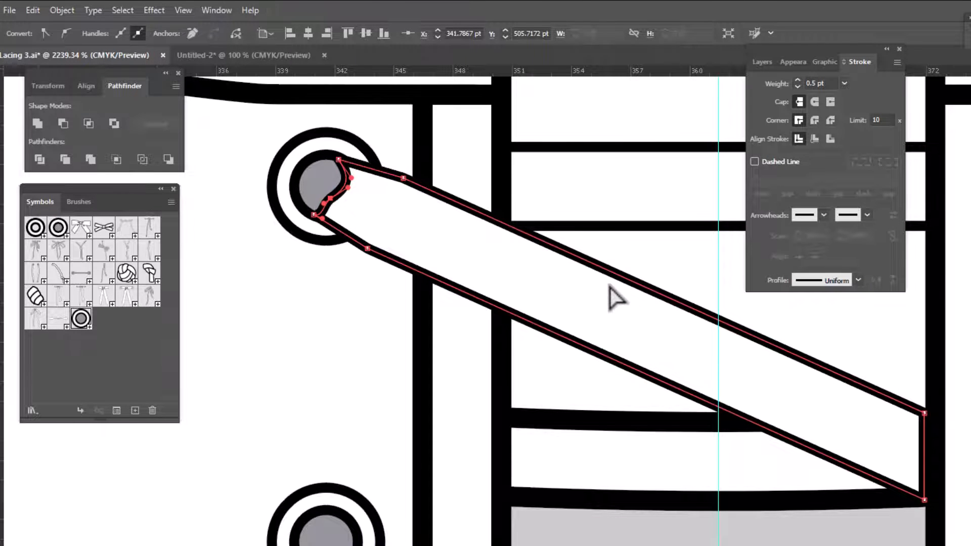
pyautogui.moveTo(660, 309)
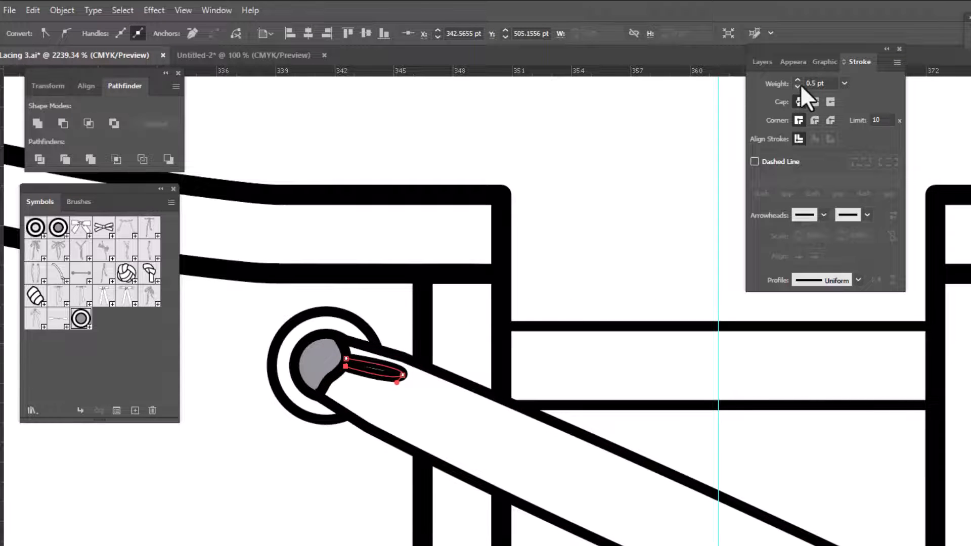
# Step: Draw curved fold lines and give the strands 0.25 pt round-capped, tapered-width strokes
pyautogui.click(798, 86)
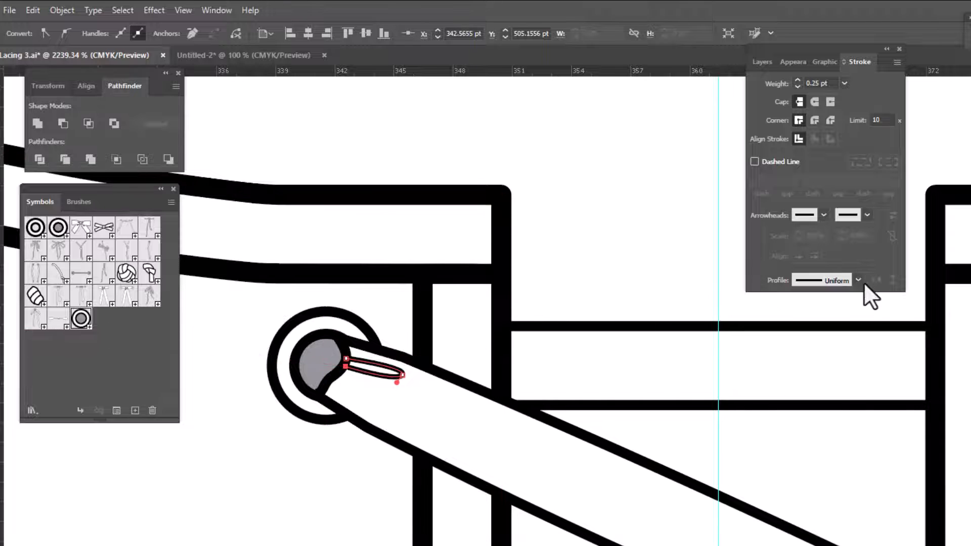
pyautogui.click(857, 280)
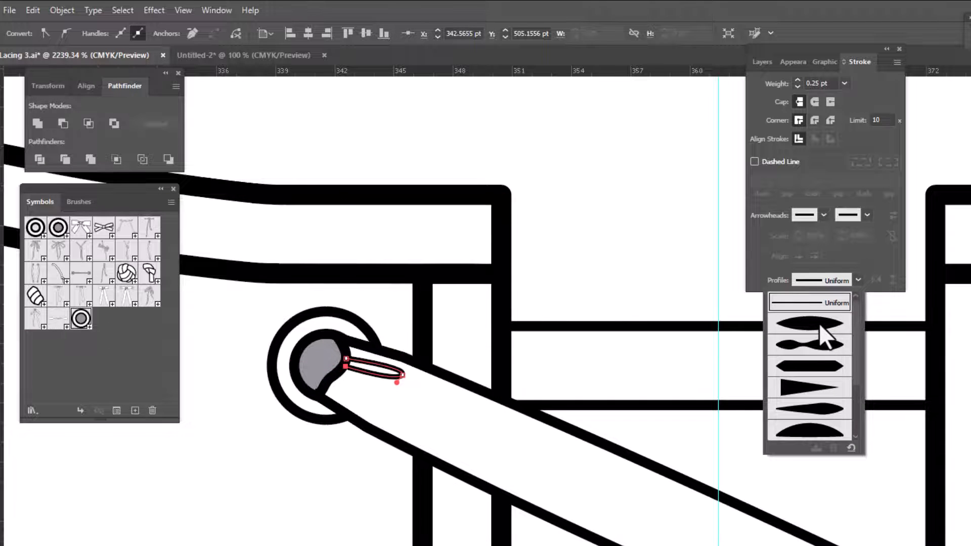
pyautogui.click(809, 327)
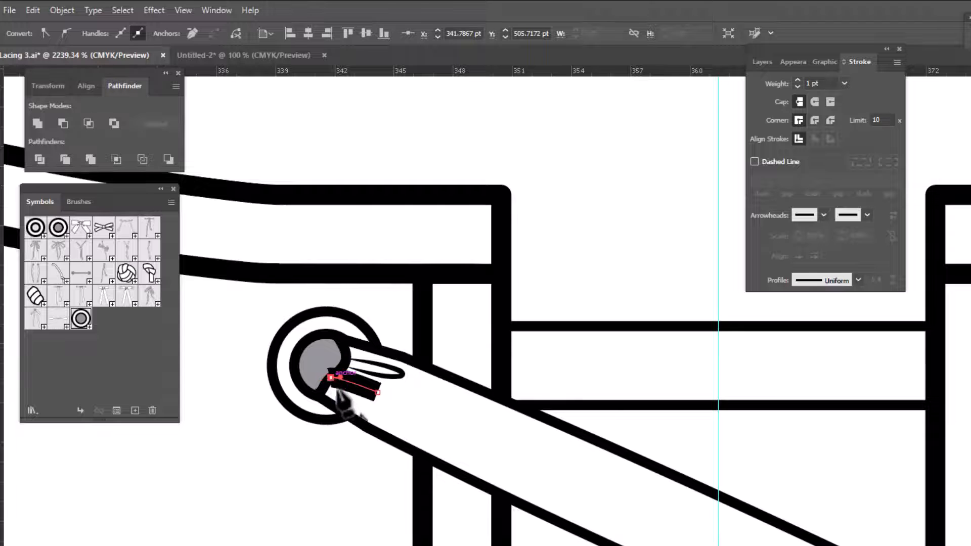
pyautogui.moveTo(331, 378); pyautogui.dragTo(431, 433)
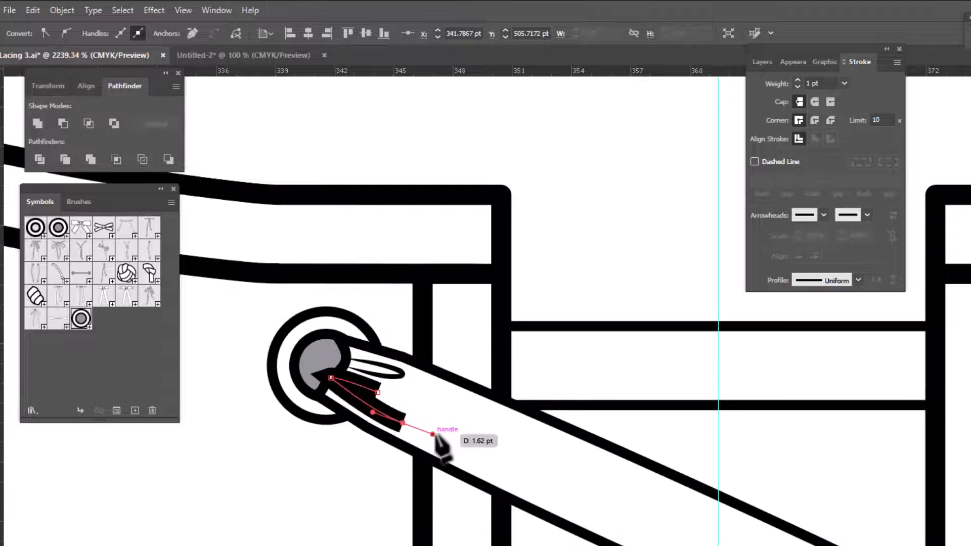
pyautogui.moveTo(433, 434); pyautogui.dragTo(432, 434)
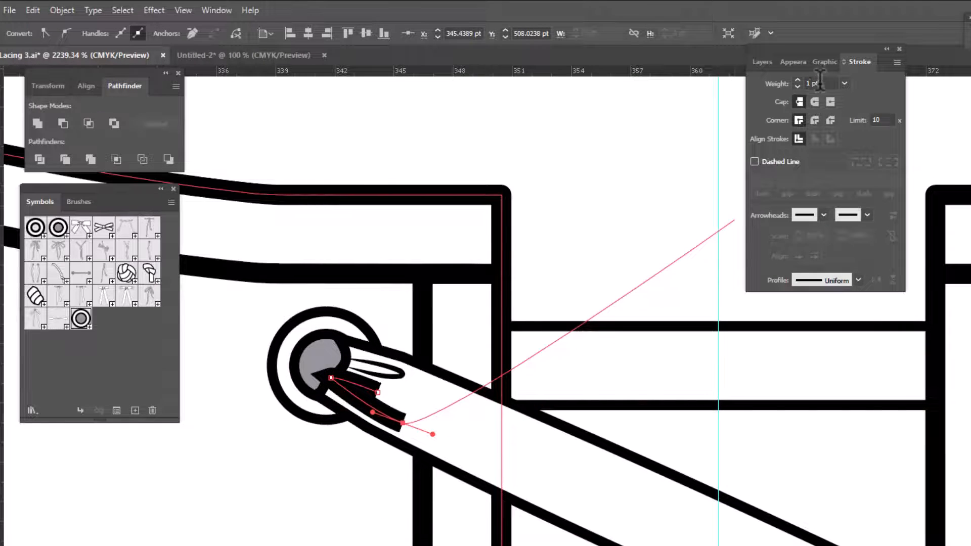
pyautogui.click(798, 86)
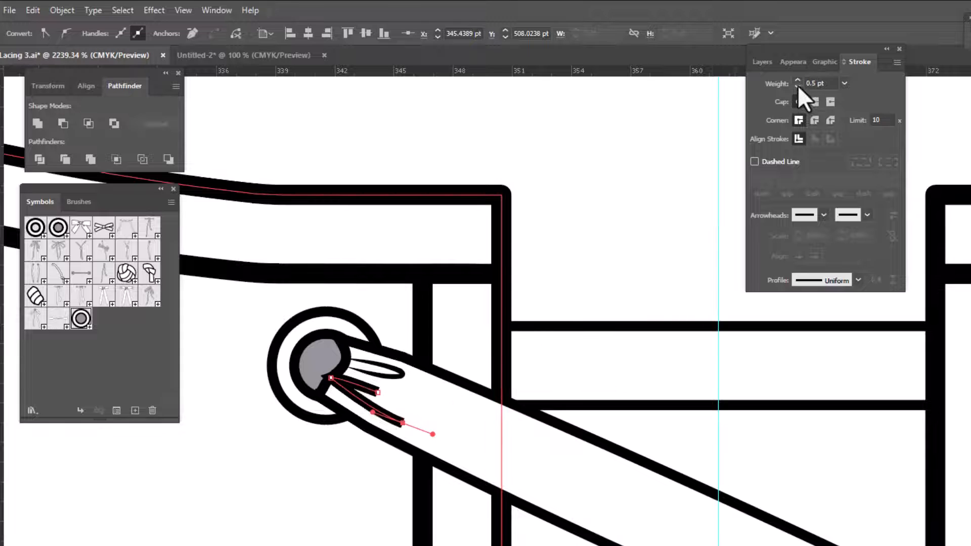
pyautogui.click(798, 86)
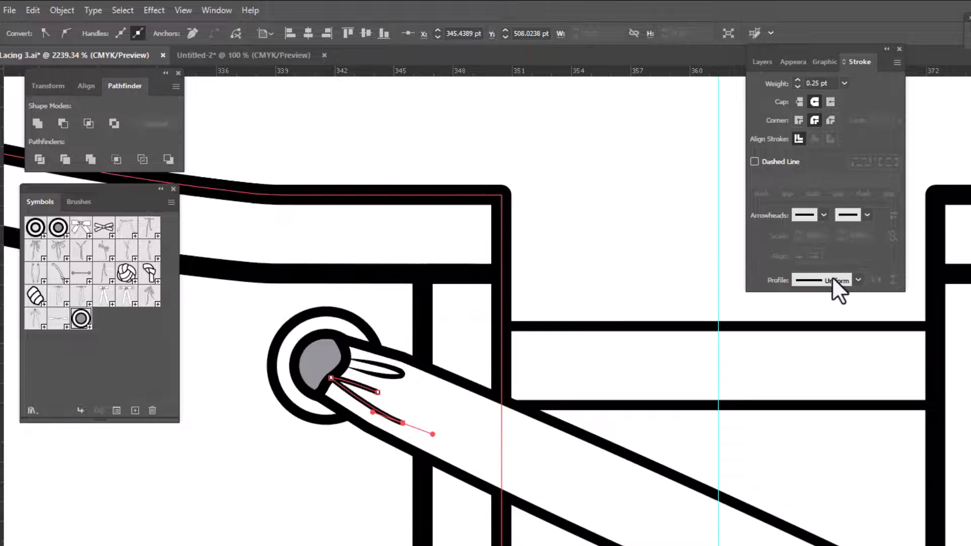
pyautogui.click(858, 279)
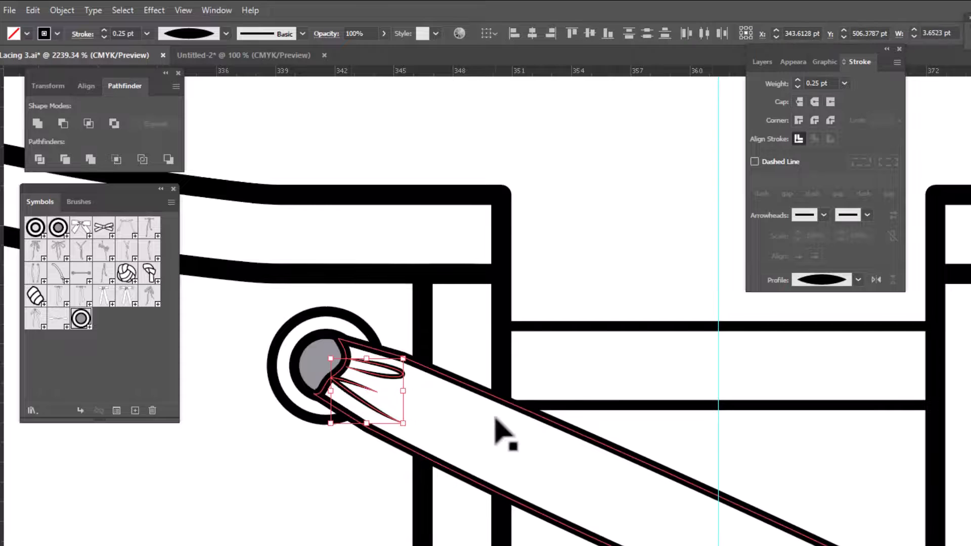
# Step: Group the ribbon with its gathered end and reflect a copy across the centre guide
pyautogui.rightClick(504, 434)
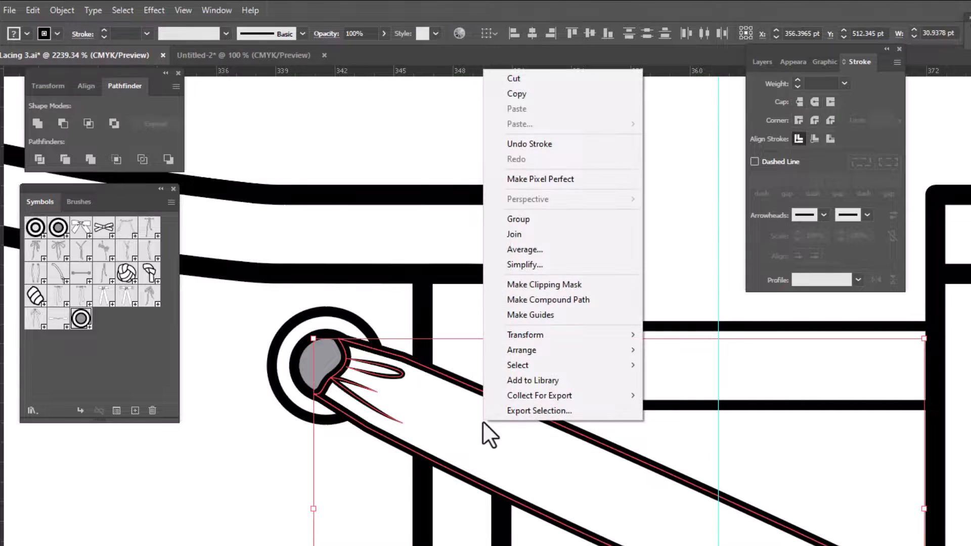
pyautogui.click(518, 218)
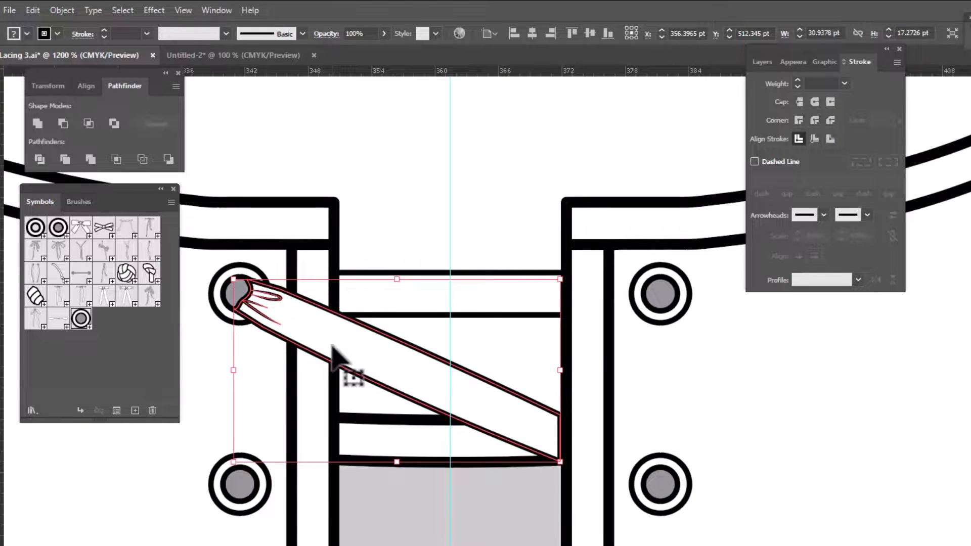
pyautogui.press('o')
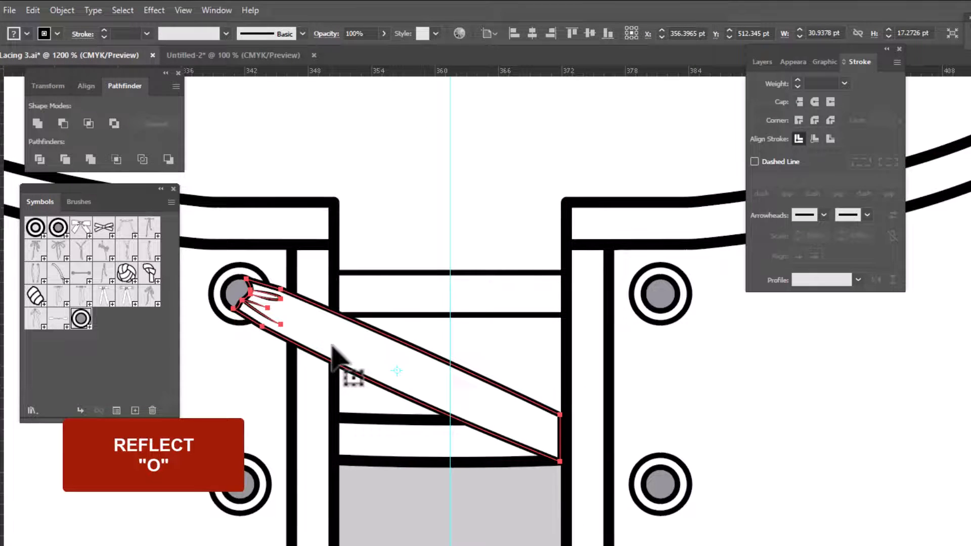
pyautogui.click(446, 167)
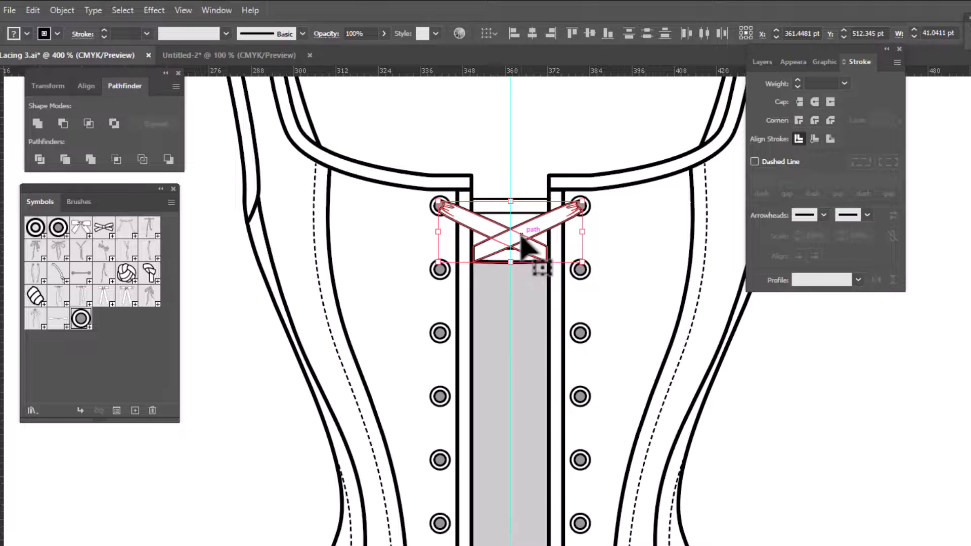
# Step: Alt-drag copies of the crossed ribbon group onto each eyelet pair down to the second-to-last pair
pyautogui.moveTo(523, 248); pyautogui.dragTo(524, 303)
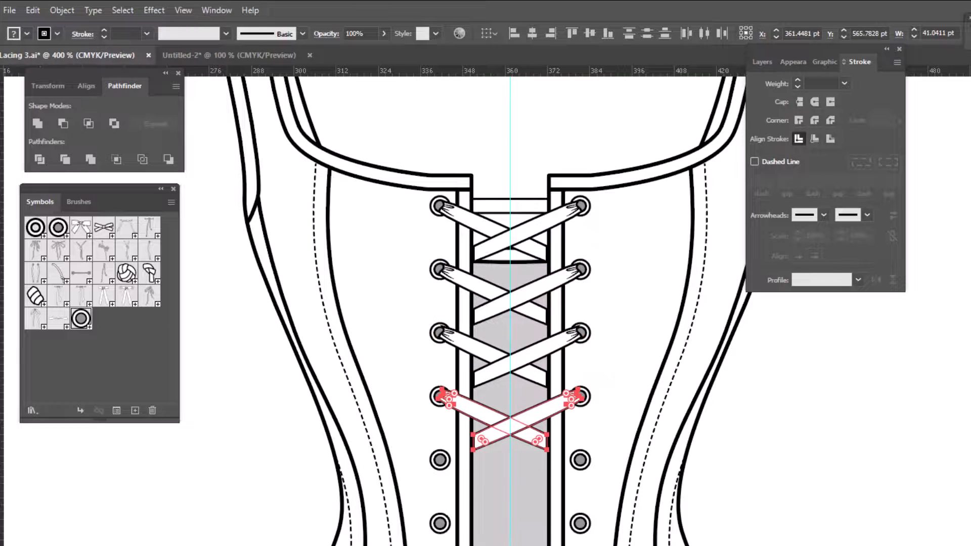
pyautogui.moveTo(509, 422); pyautogui.dragTo(509, 486)
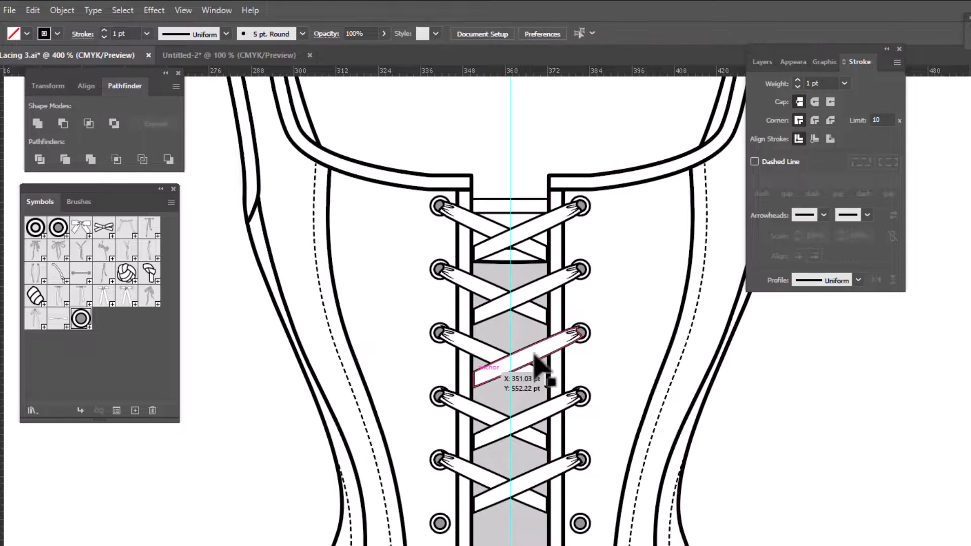
pyautogui.click(526, 365)
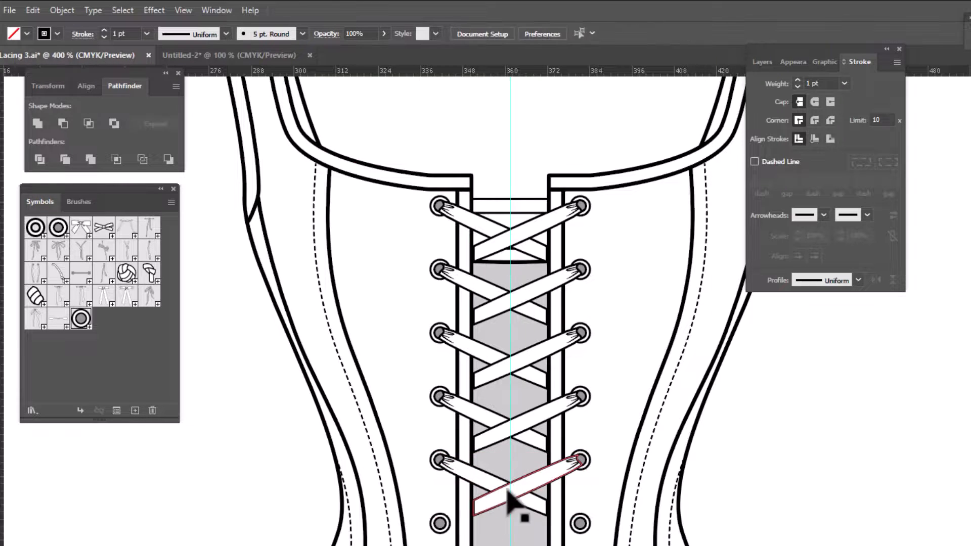
pyautogui.click(510, 489)
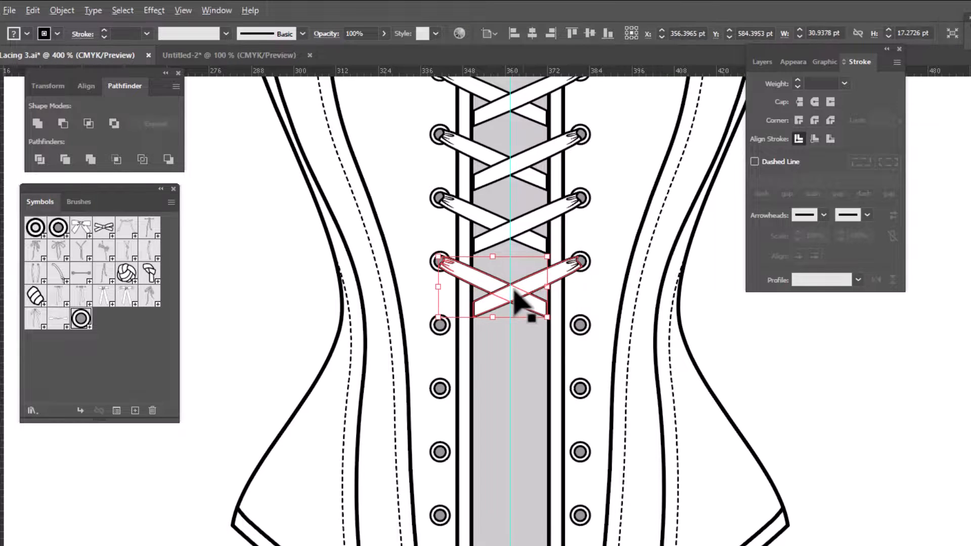
pyautogui.moveTo(514, 292); pyautogui.dragTo(511, 319)
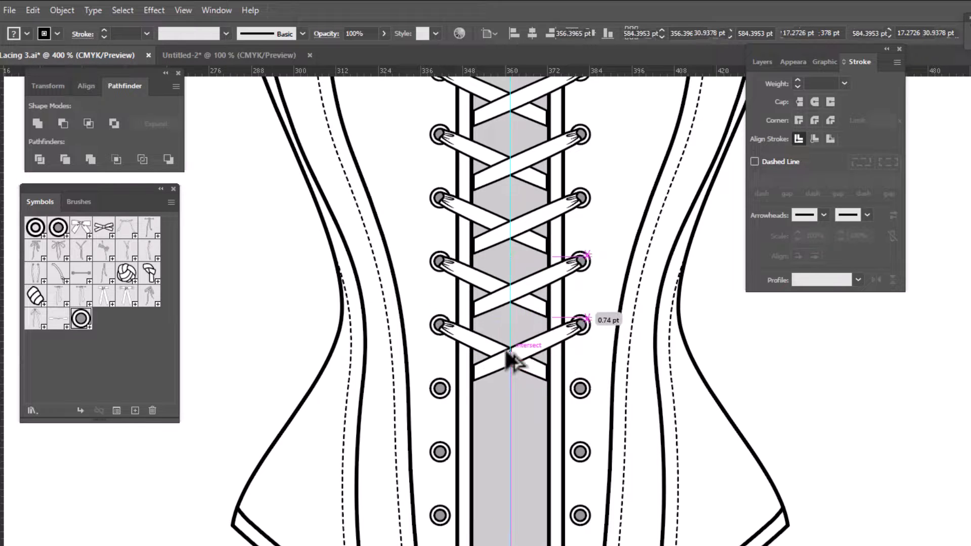
pyautogui.click(510, 360)
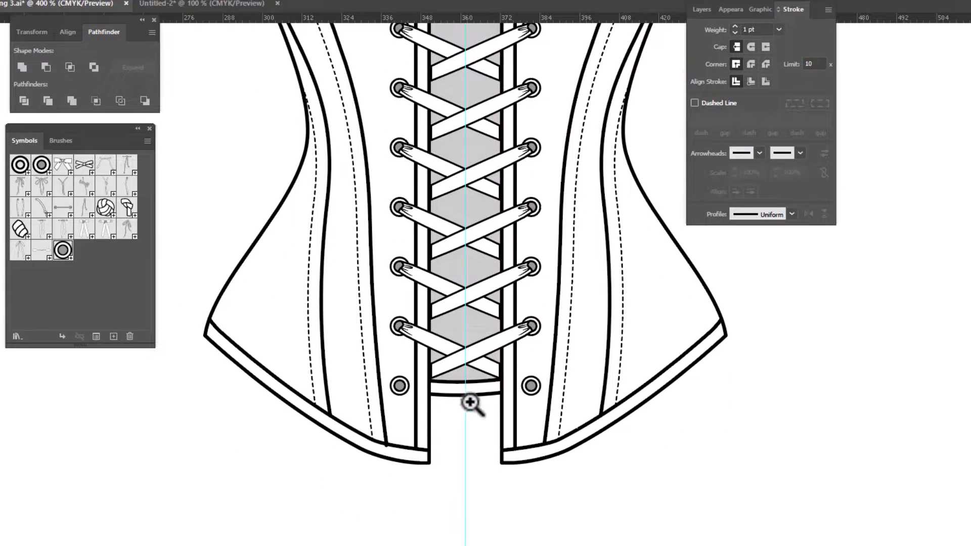
# Step: Zoom into the lacing bottom, drag the bow symbol in, and move it below the last crossing
pyautogui.click(471, 404)
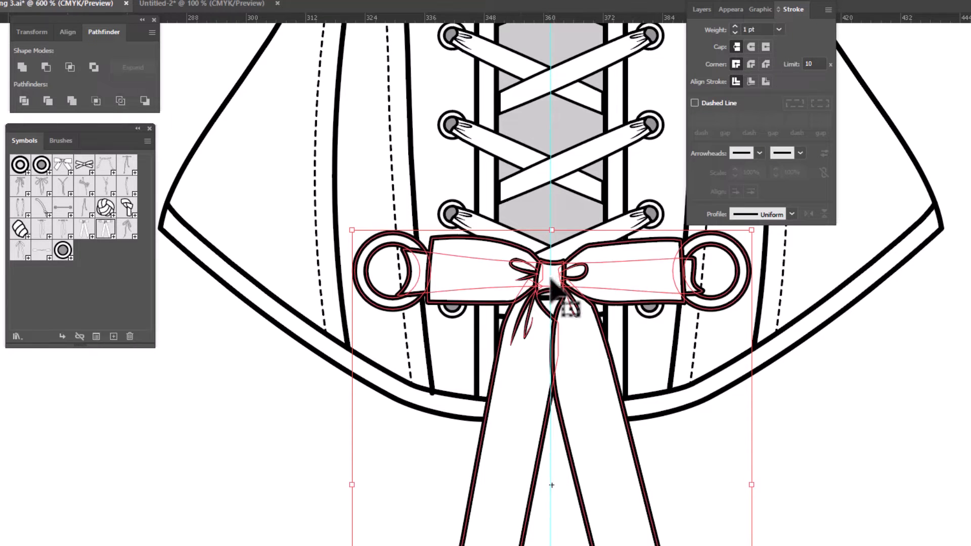
pyautogui.moveTo(551, 278); pyautogui.dragTo(136, 489)
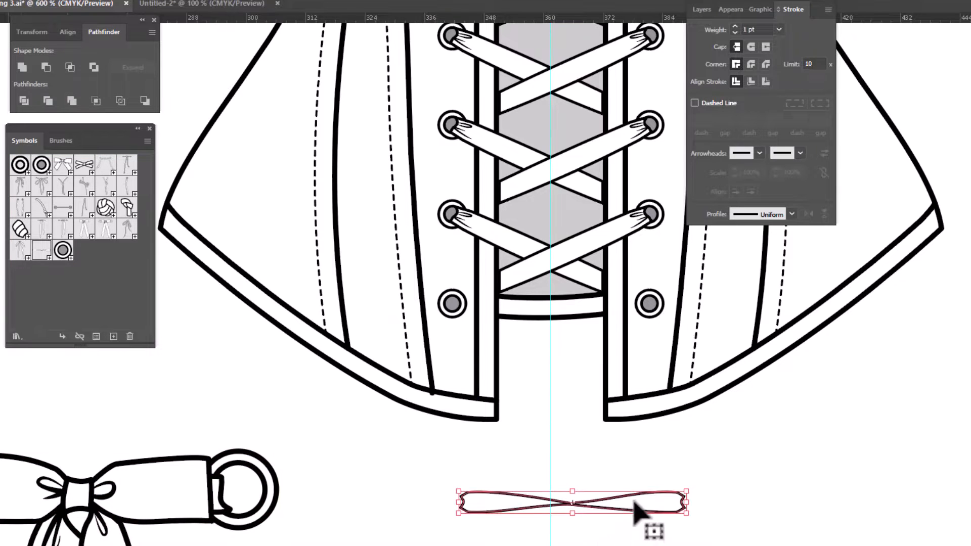
pyautogui.moveTo(573, 503); pyautogui.dragTo(626, 303)
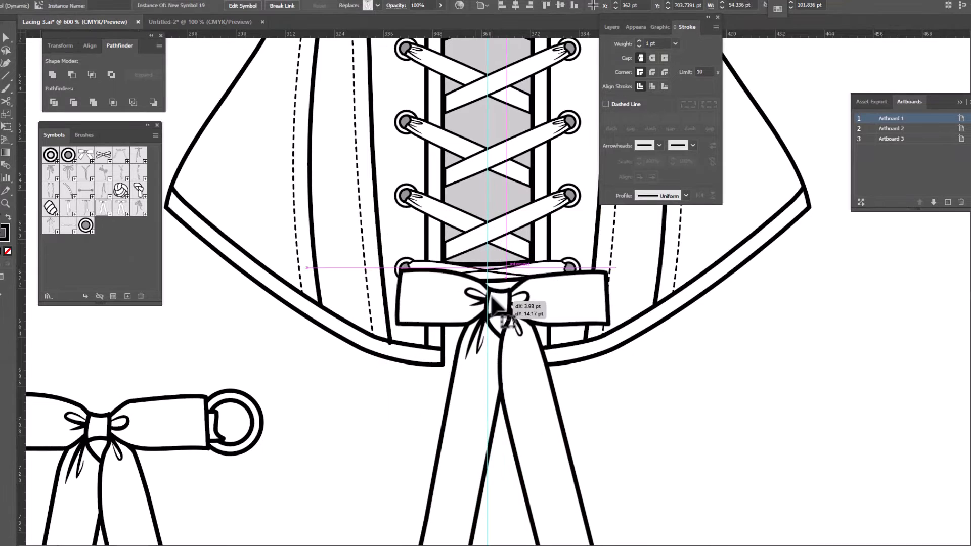
# Step: Shrink the bow and its tails to a small tie centred between the bottom eyelets
pyautogui.moveTo(495, 303); pyautogui.dragTo(489, 275)
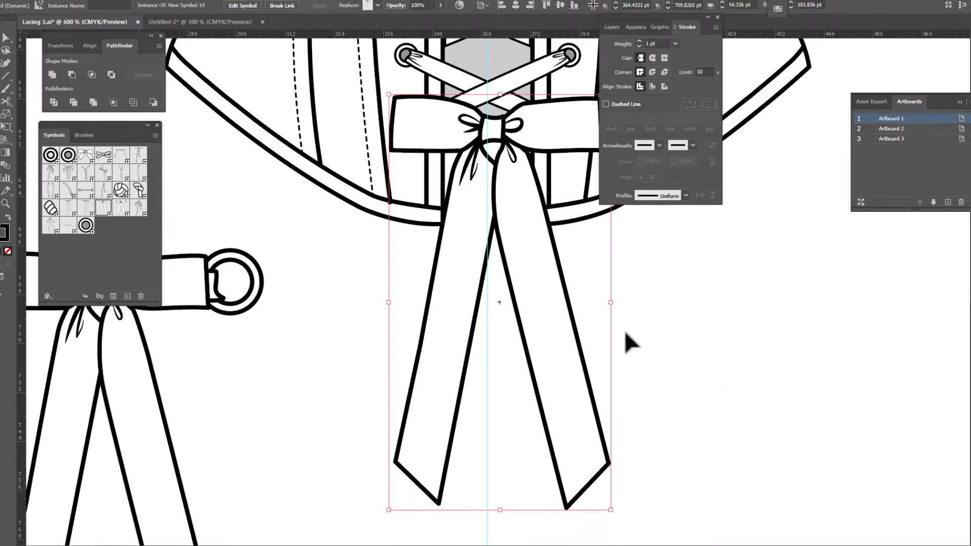
pyautogui.moveTo(611, 513)
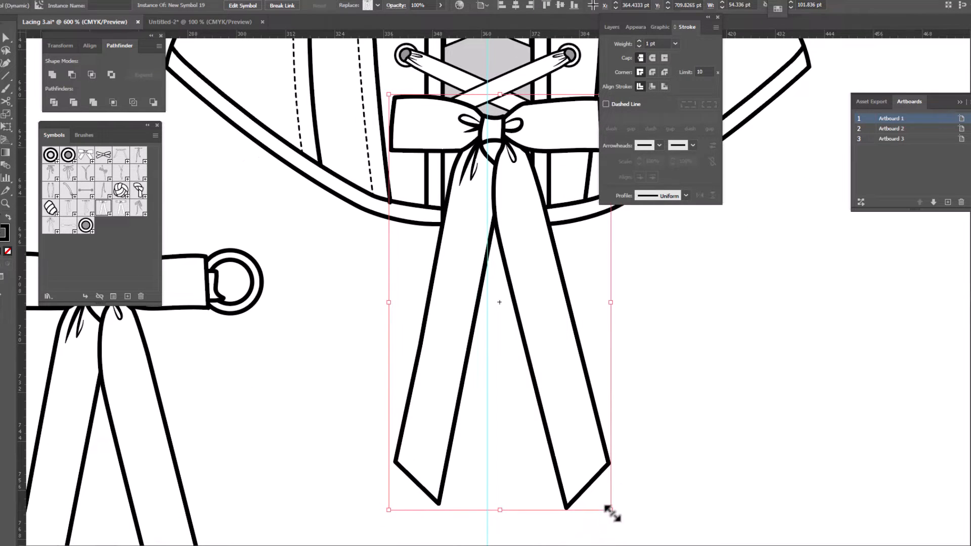
pyautogui.moveTo(610, 509); pyautogui.dragTo(539, 371)
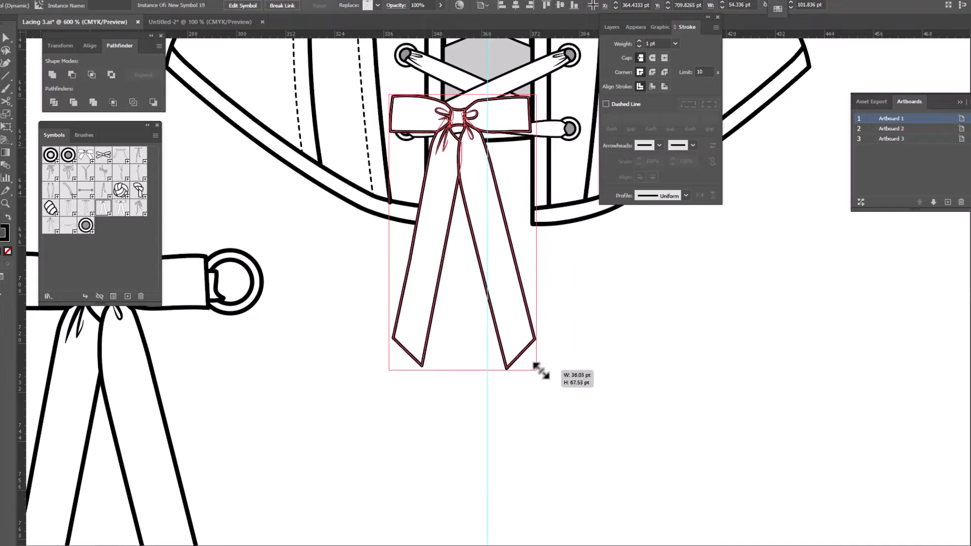
pyautogui.moveTo(535, 368); pyautogui.dragTo(495, 291)
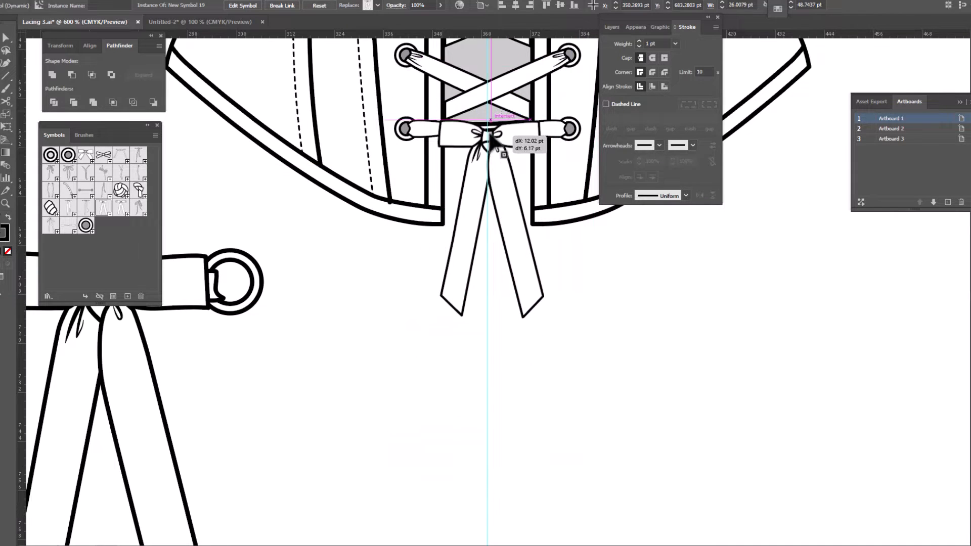
pyautogui.moveTo(480, 133); pyautogui.dragTo(532, 285)
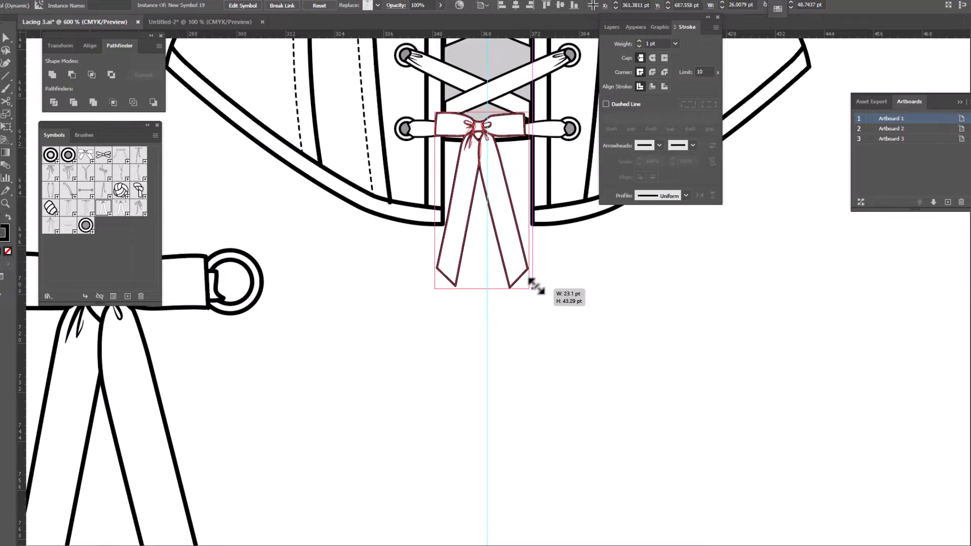
pyautogui.moveTo(530, 284); pyautogui.dragTo(513, 152)
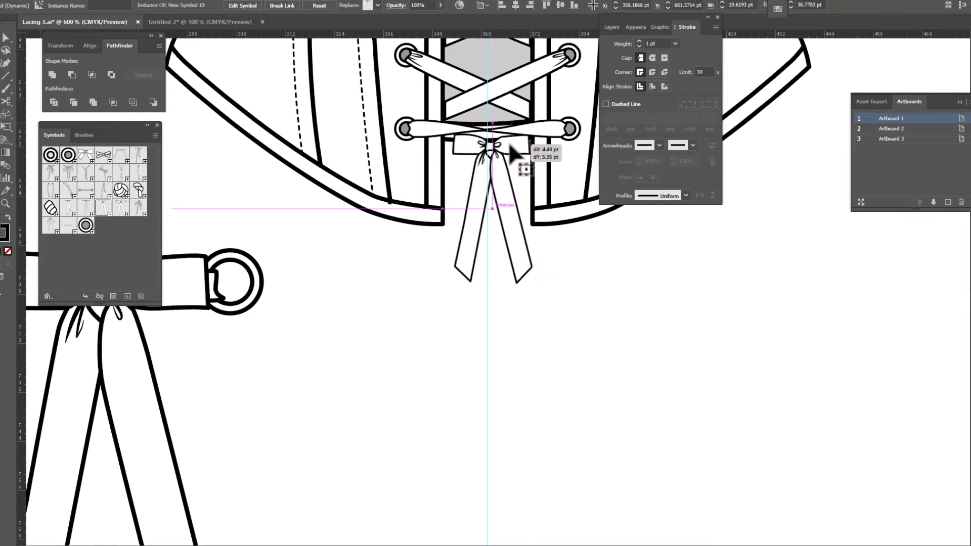
pyautogui.moveTo(508, 154); pyautogui.dragTo(502, 136)
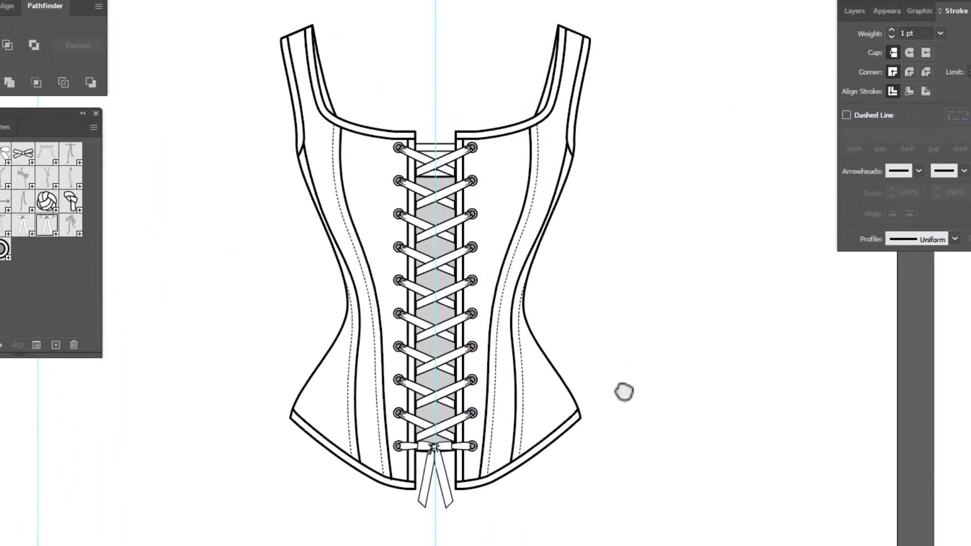
pyautogui.moveTo(806, 337)
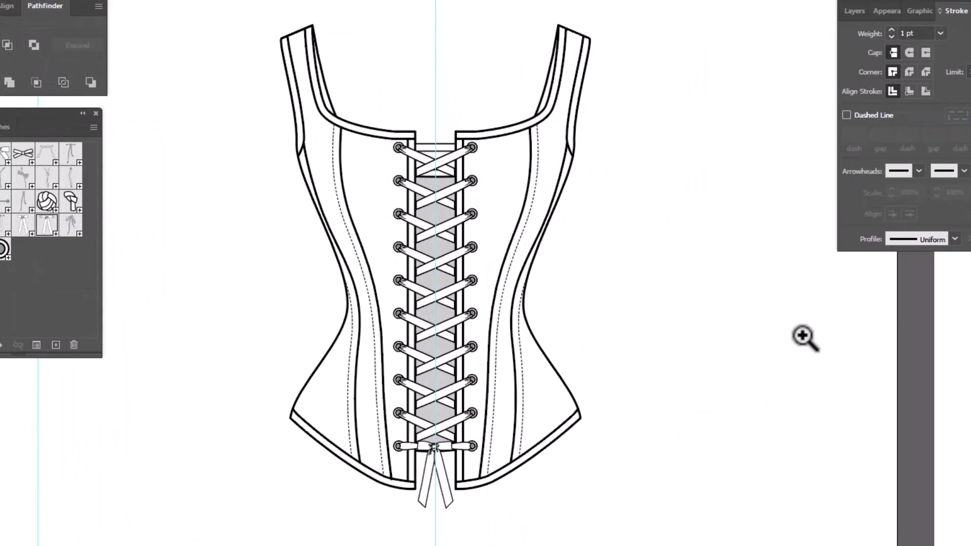